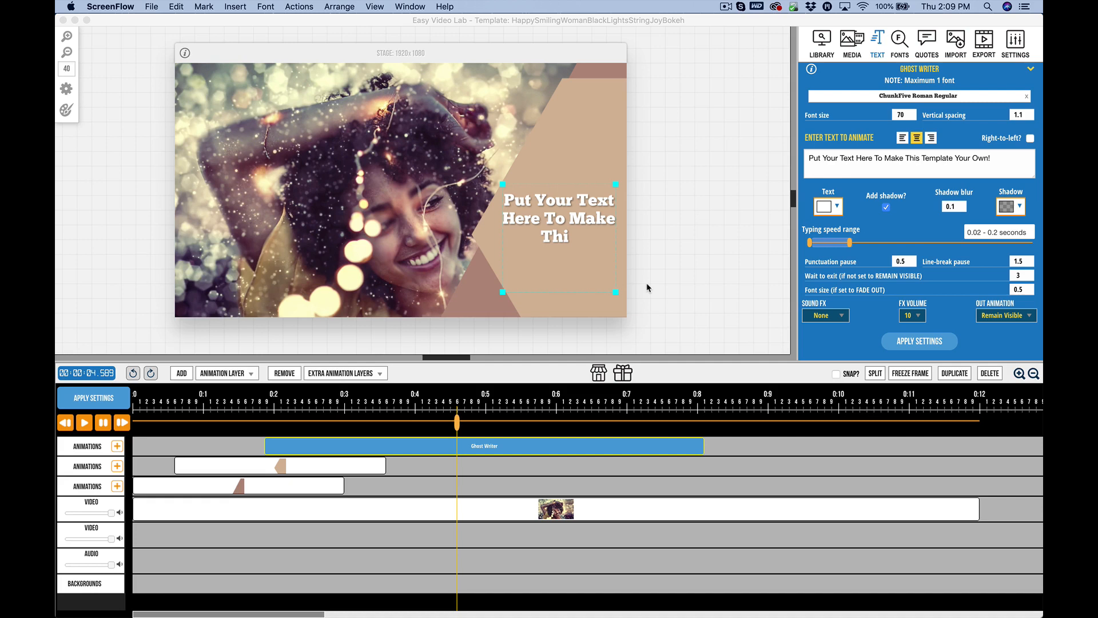
{"action": "mouse_move", "coordinate": [450, 399]}
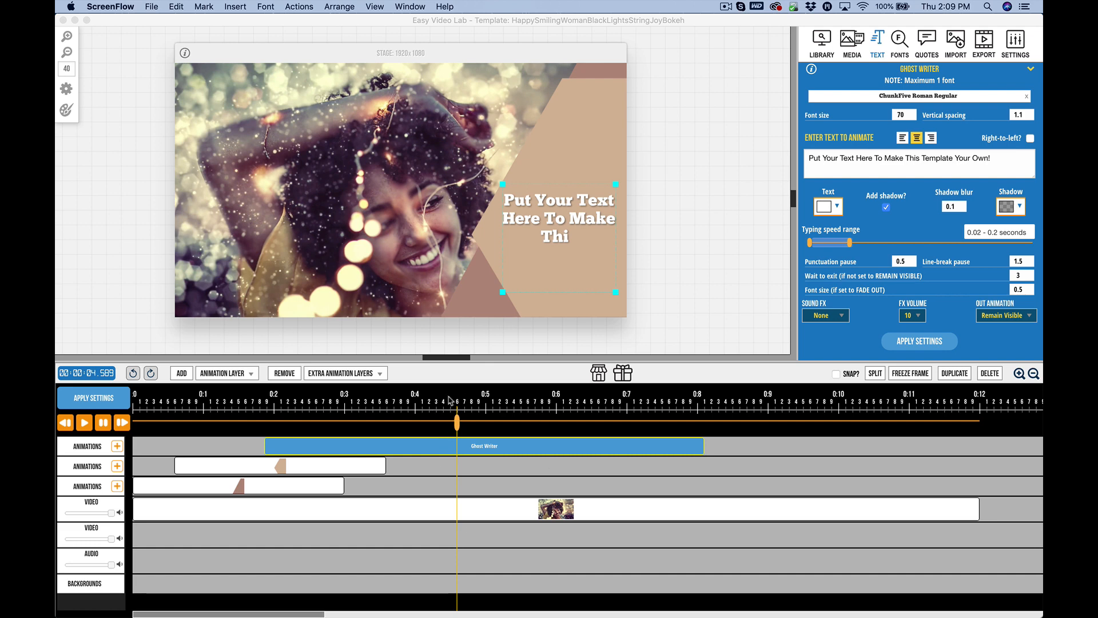
{"action": "mouse_move", "coordinate": [450, 388]}
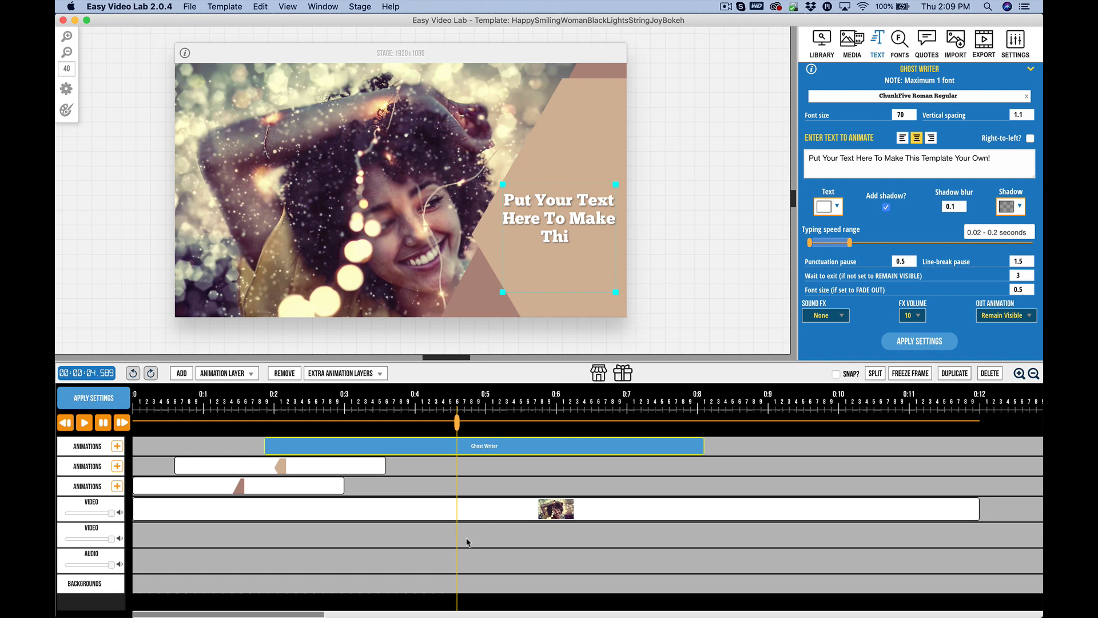
{"action": "mouse_move", "coordinate": [160, 398]}
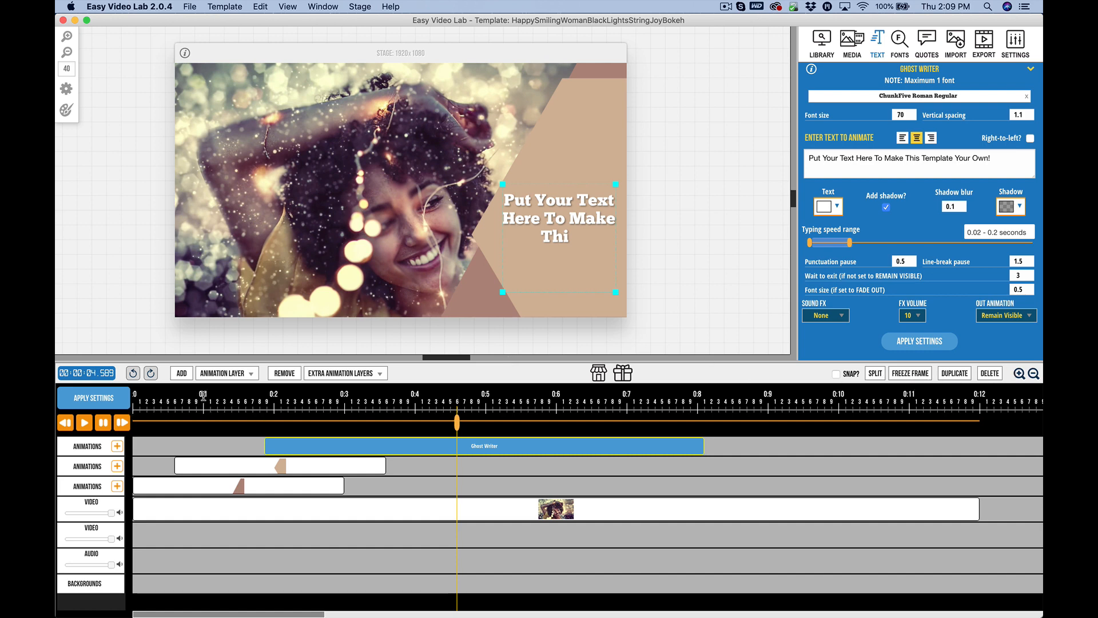
{"action": "mouse_move", "coordinate": [225, 407]}
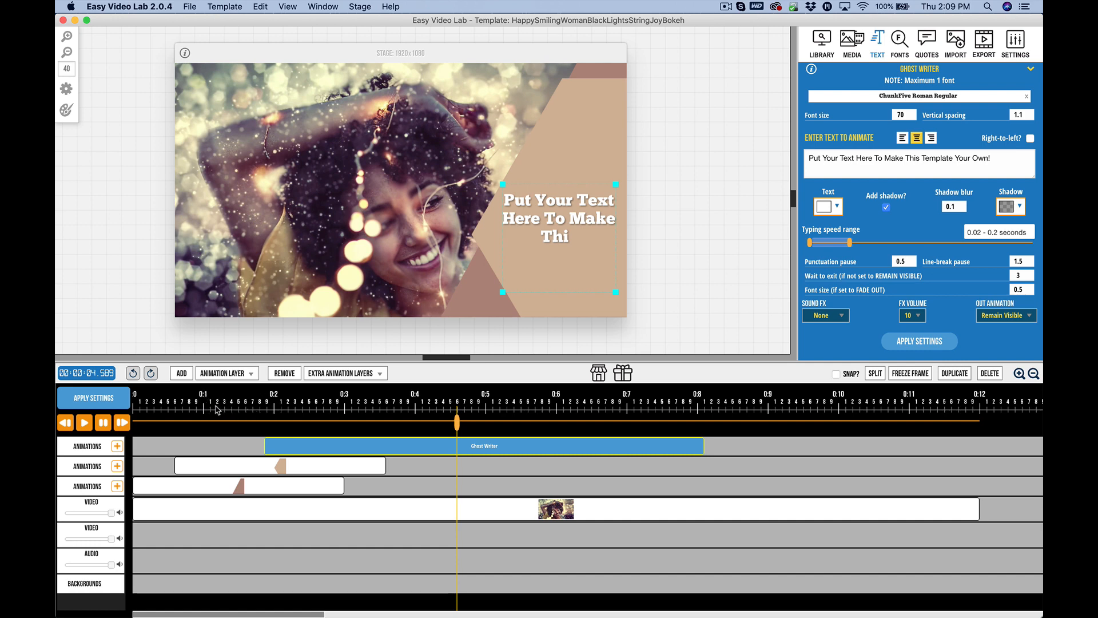
{"action": "mouse_move", "coordinate": [357, 414]}
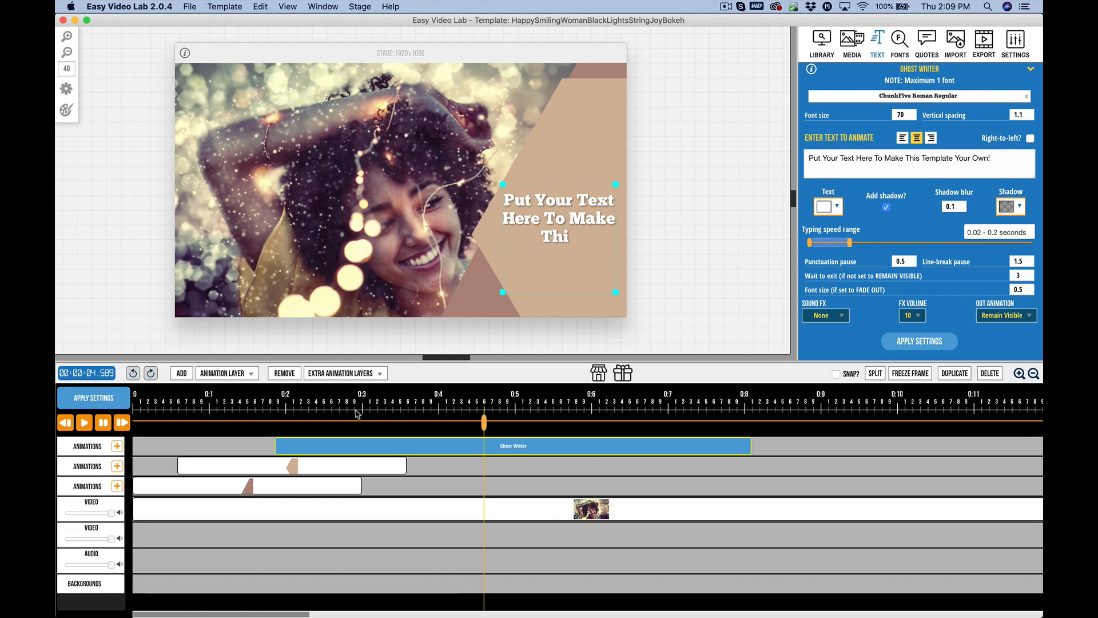
- Rewind the preview, play it, skip to the end and restart playback from 00:00
{"action": "left_click", "coordinate": [1034, 373]}
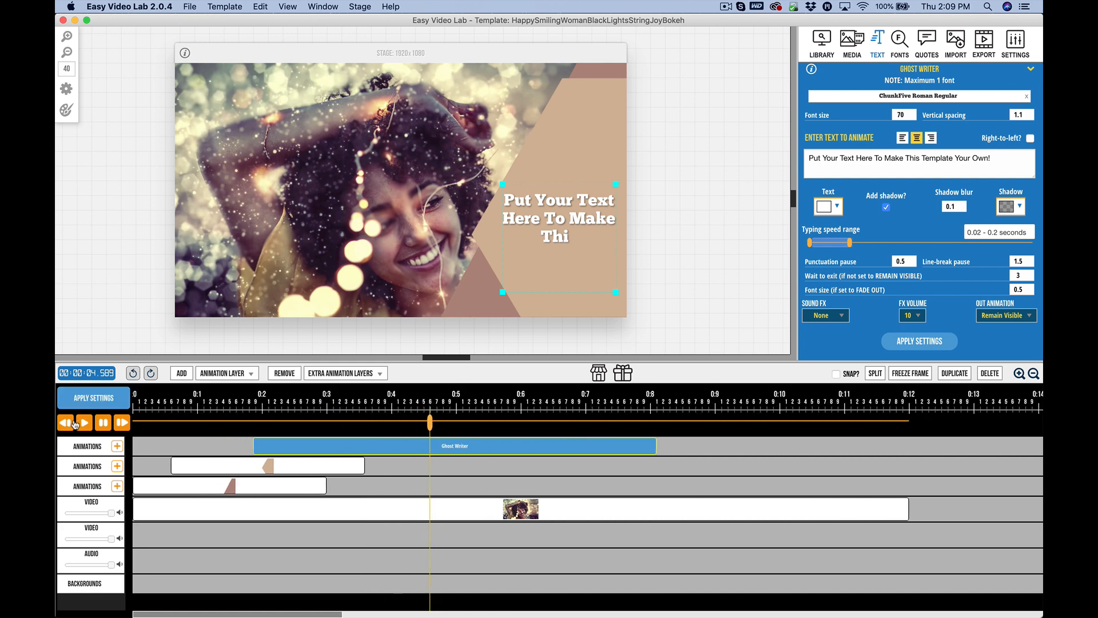
{"action": "mouse_move", "coordinate": [64, 426]}
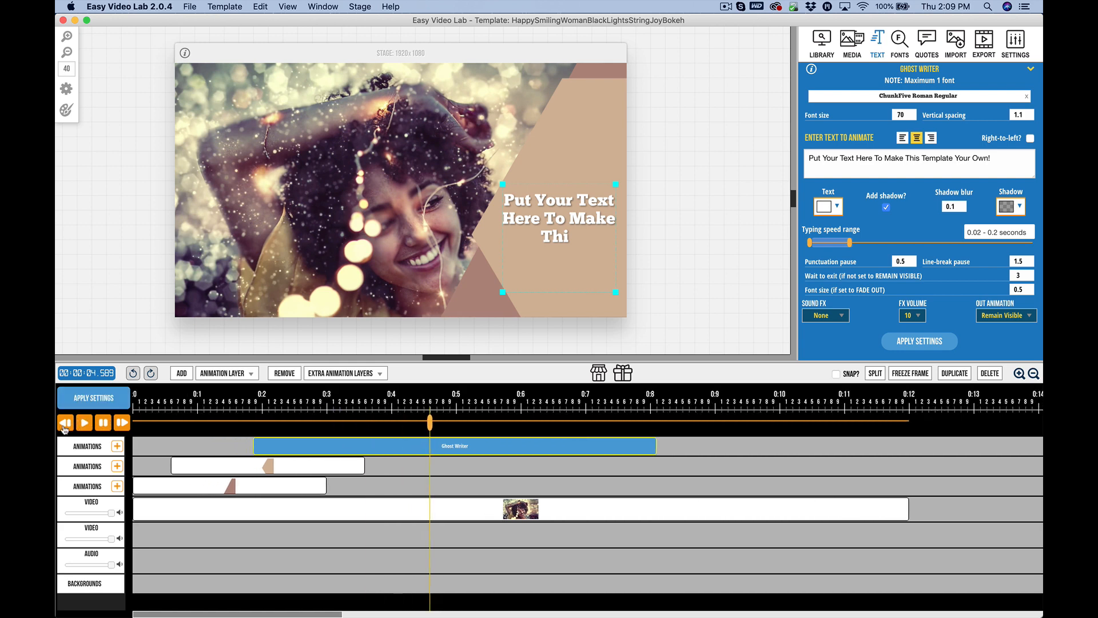
{"action": "left_click", "coordinate": [64, 422]}
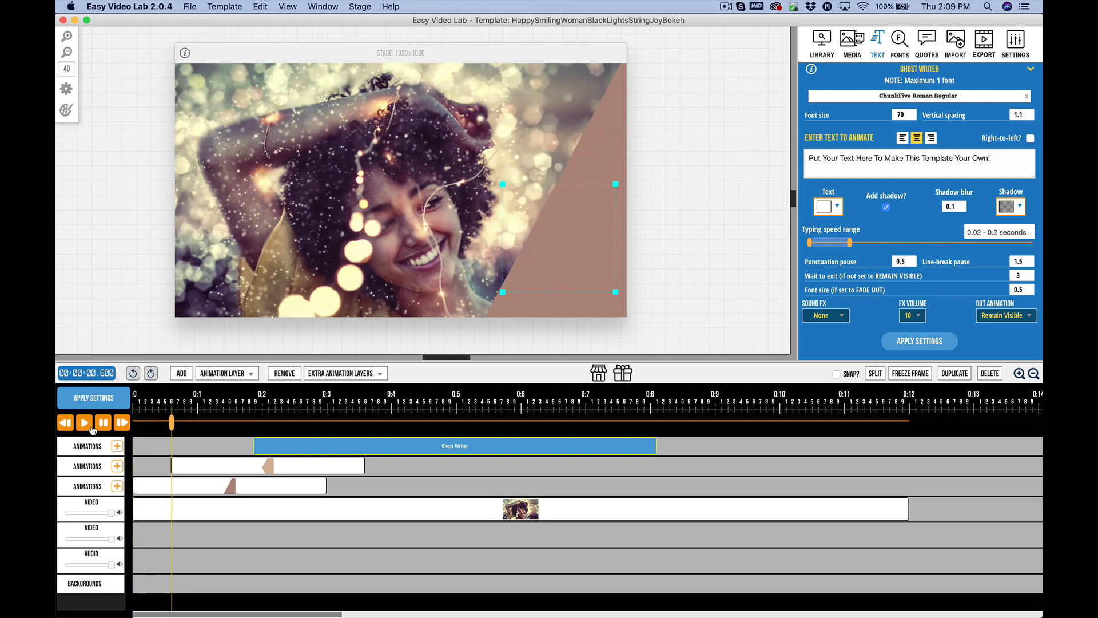
{"action": "left_click", "coordinate": [123, 422]}
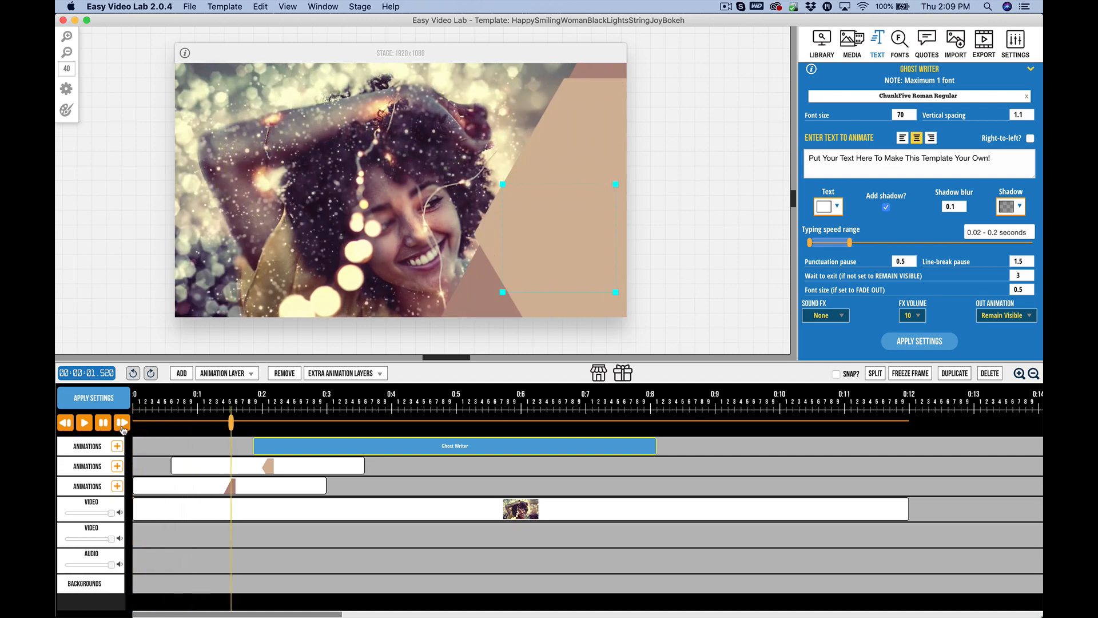
{"action": "left_click", "coordinate": [122, 422]}
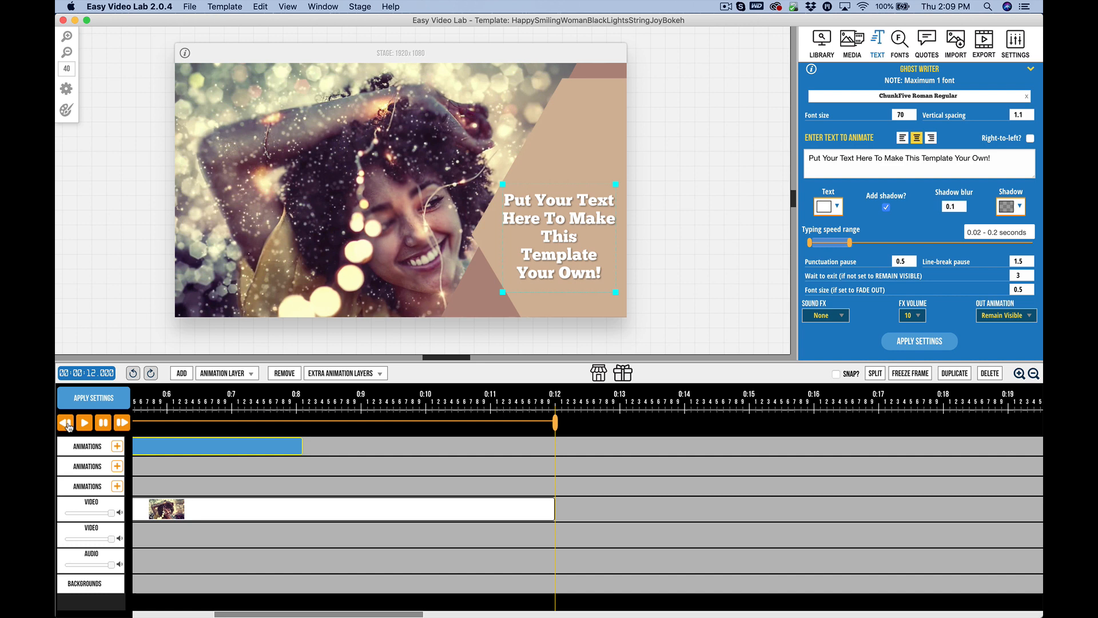
{"action": "left_click", "coordinate": [64, 422]}
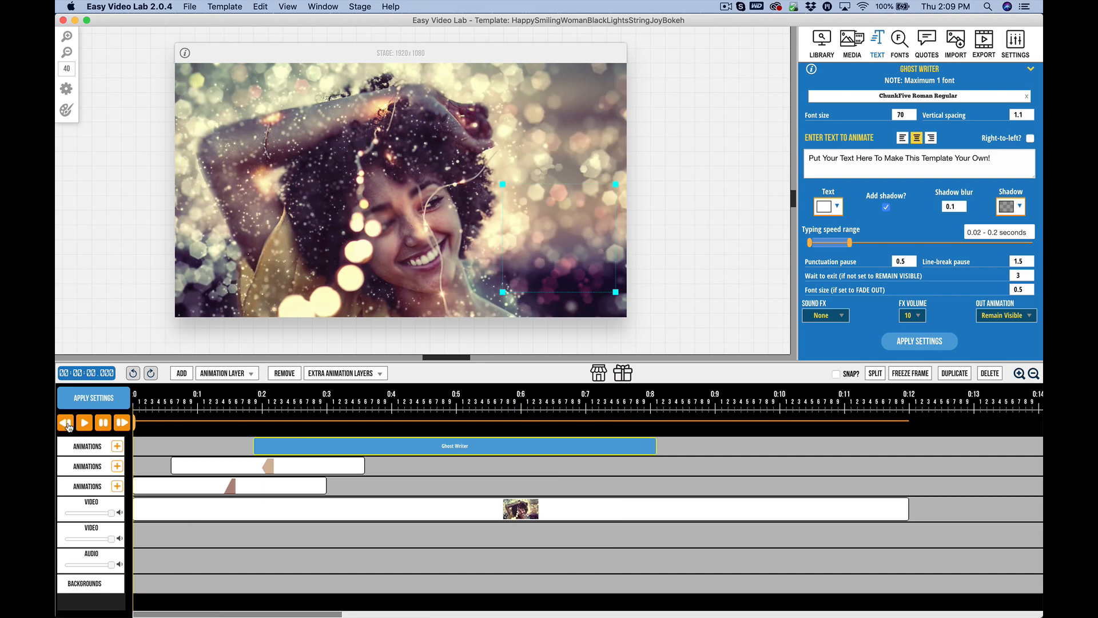
{"action": "left_click", "coordinate": [83, 422]}
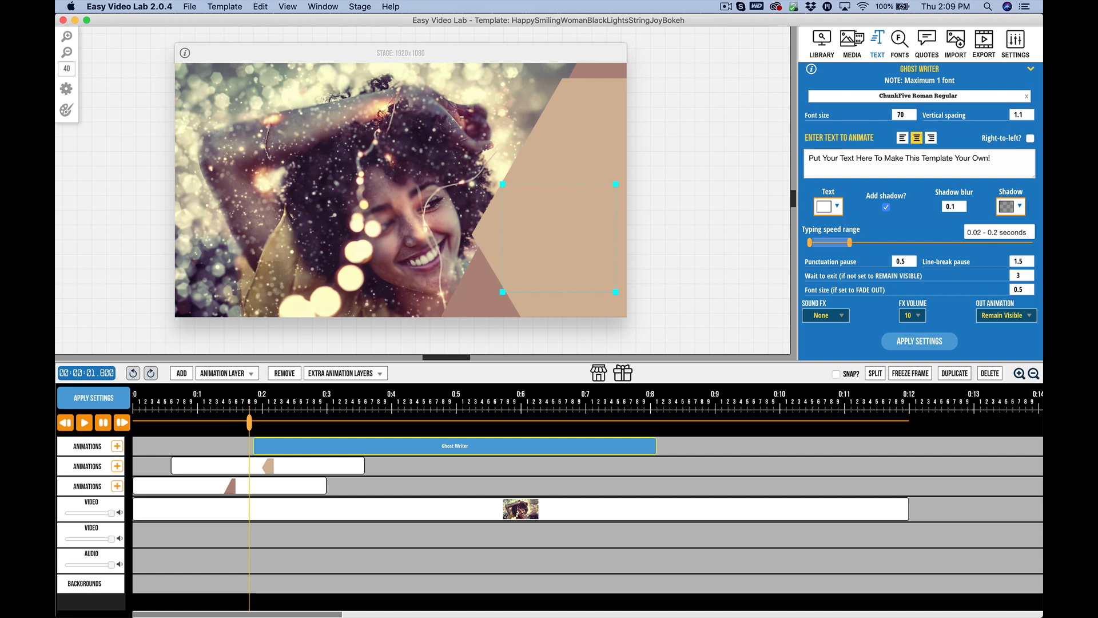
- Play the template through the placeholder sentence, then rewind the playhead to 00:00
{"action": "left_click", "coordinate": [83, 422]}
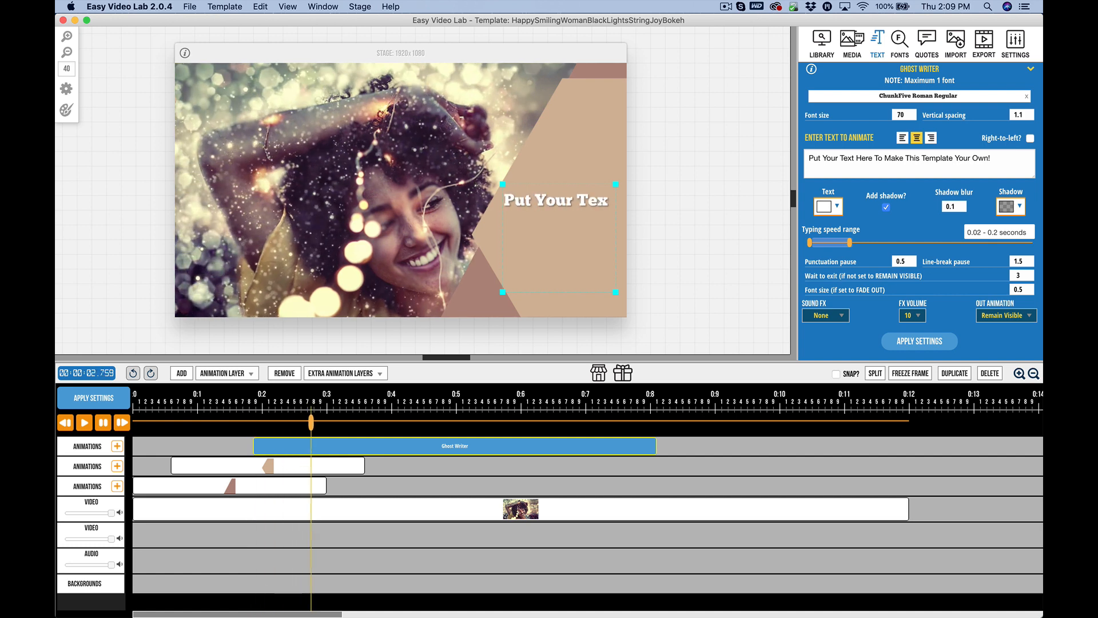
{"action": "left_click", "coordinate": [83, 422]}
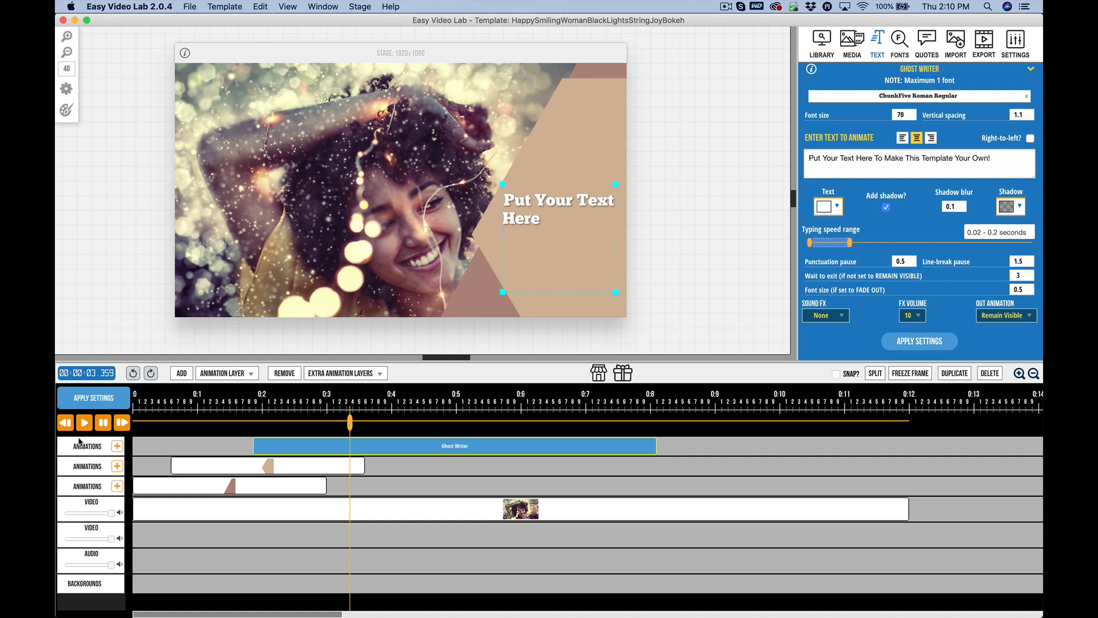
{"action": "left_click", "coordinate": [64, 422]}
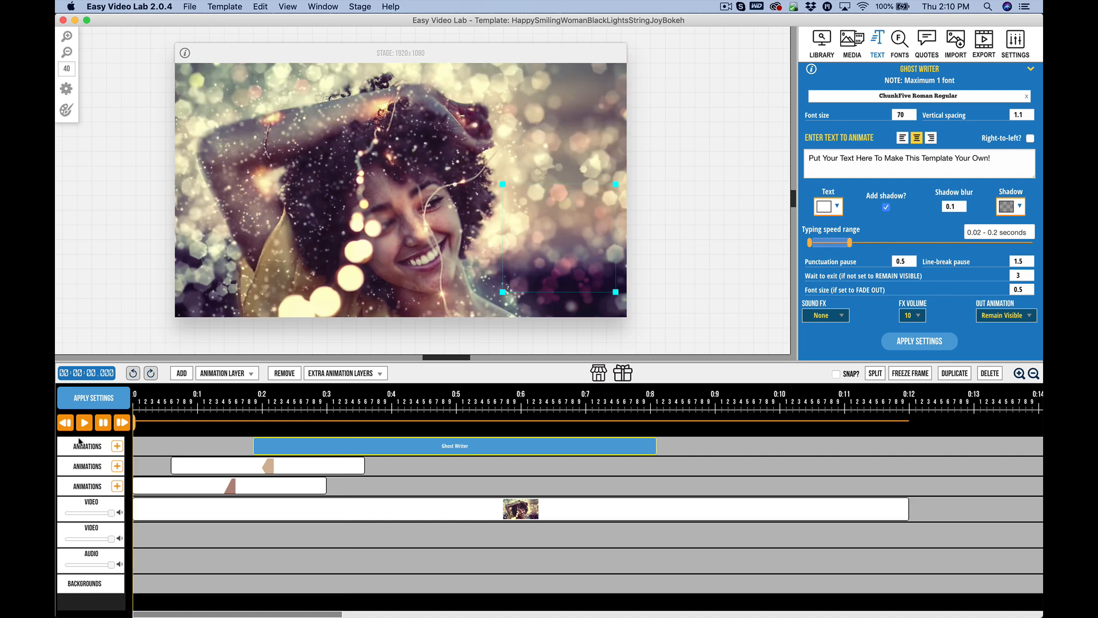
{"action": "left_click", "coordinate": [83, 422]}
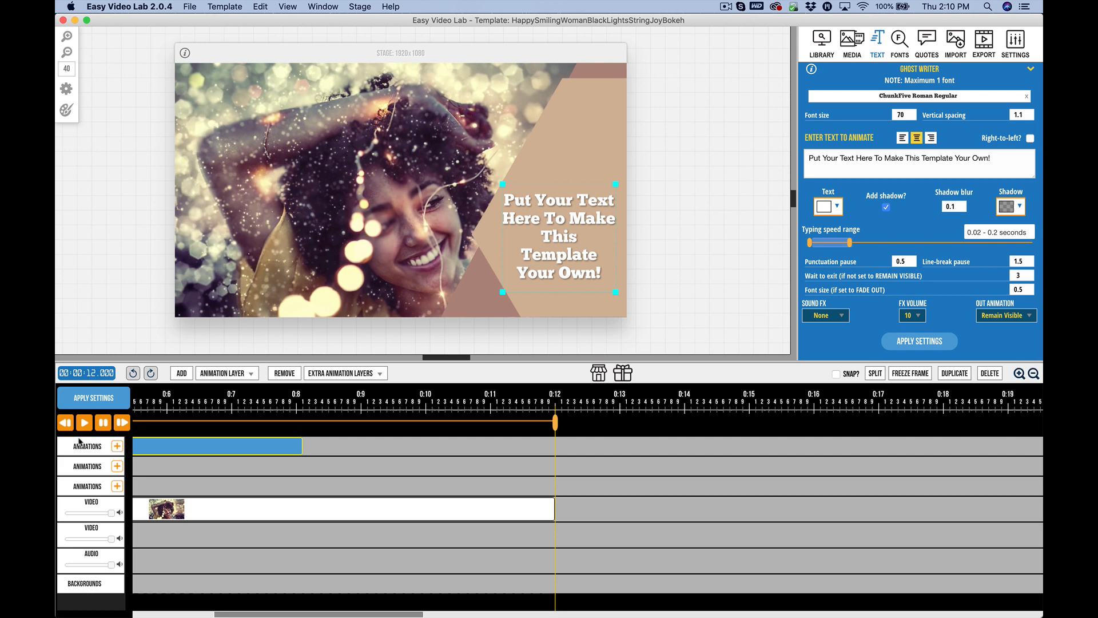
{"action": "left_click", "coordinate": [64, 422]}
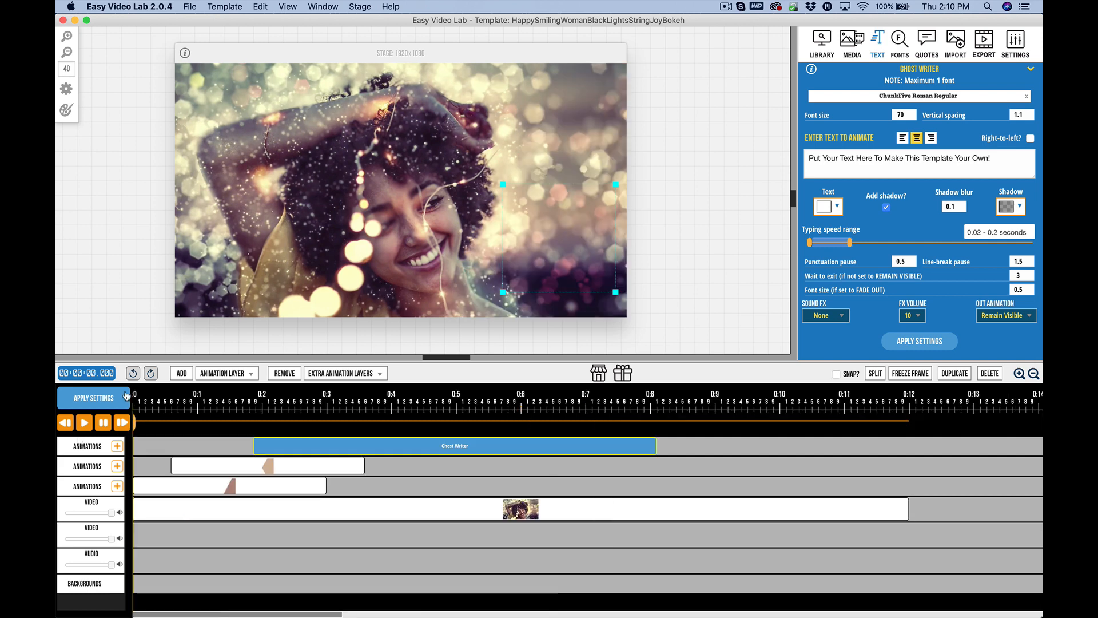
{"action": "left_click", "coordinate": [1034, 373]}
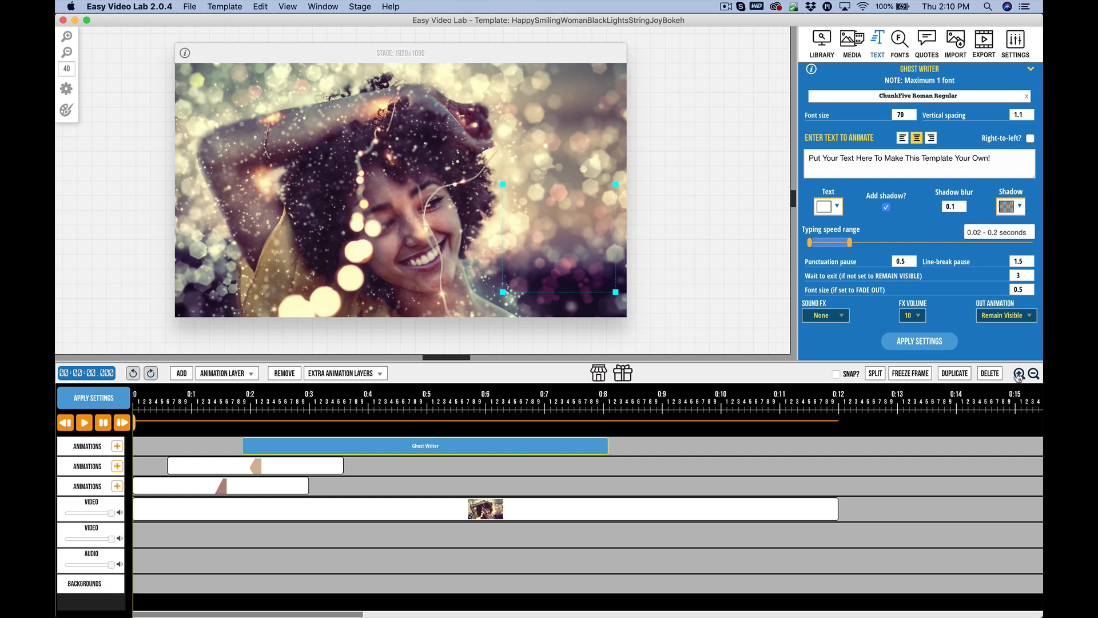
{"action": "left_click", "coordinate": [1033, 372]}
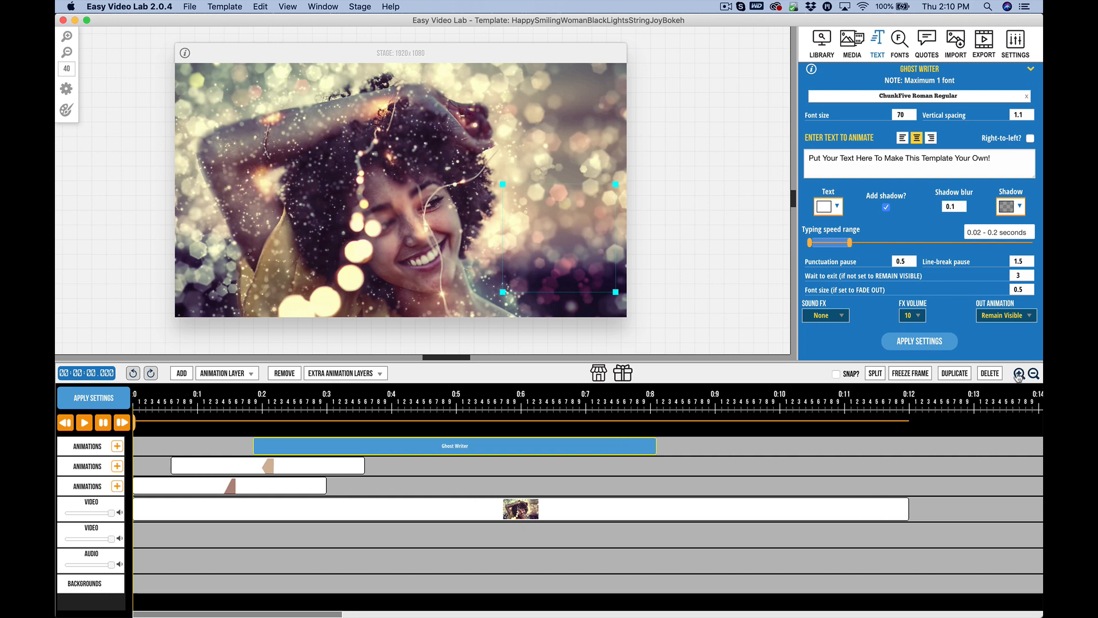
{"action": "left_click", "coordinate": [1034, 373]}
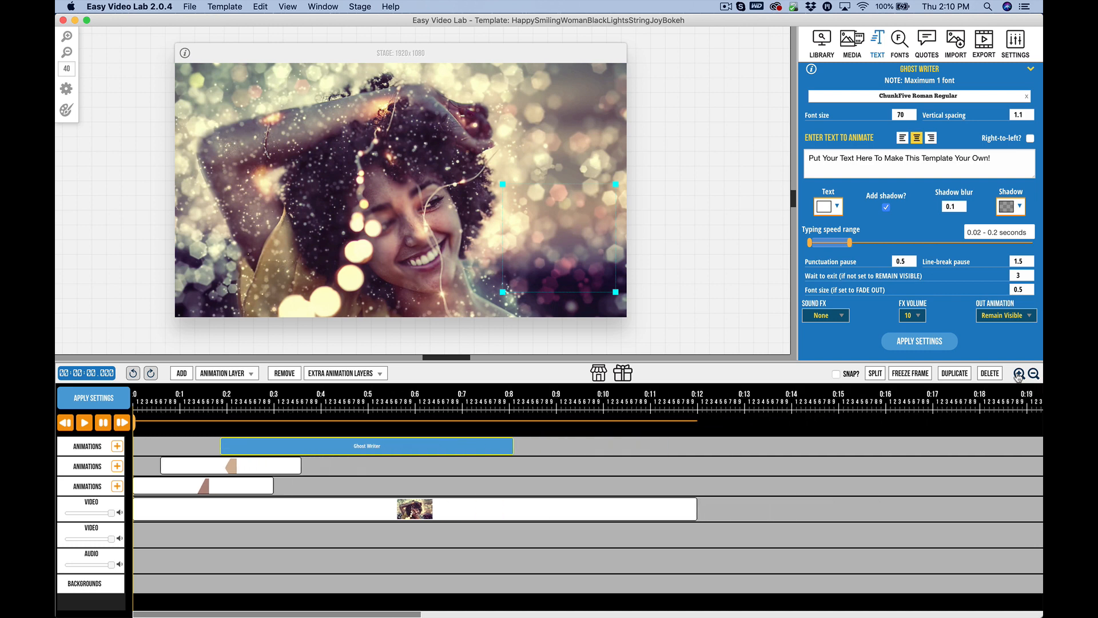
{"action": "left_click", "coordinate": [1021, 373]}
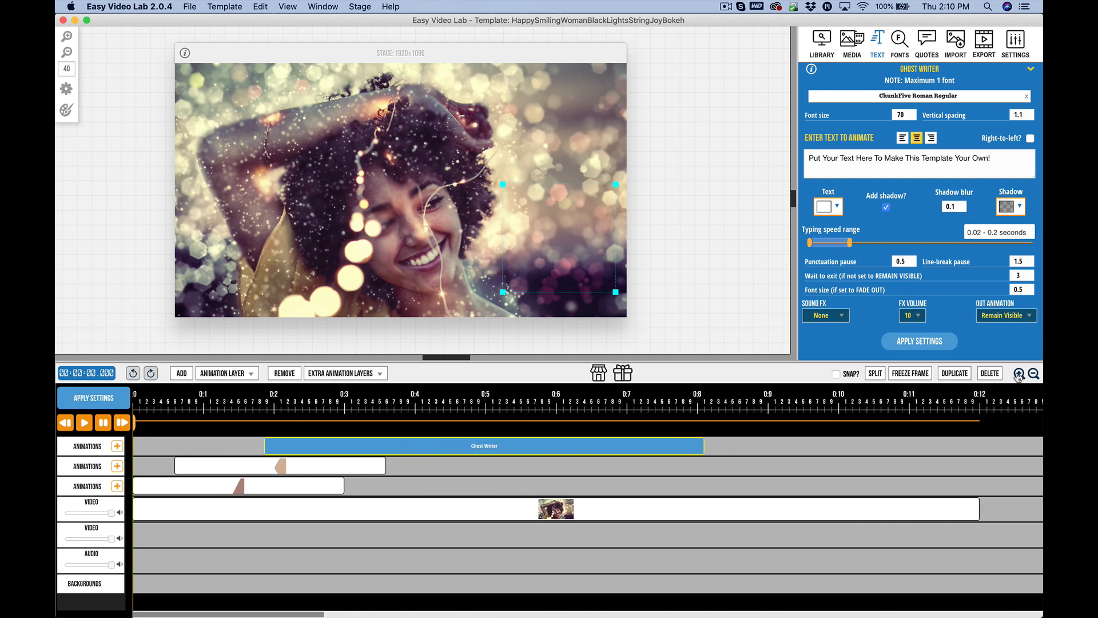
{"action": "left_click", "coordinate": [1019, 373]}
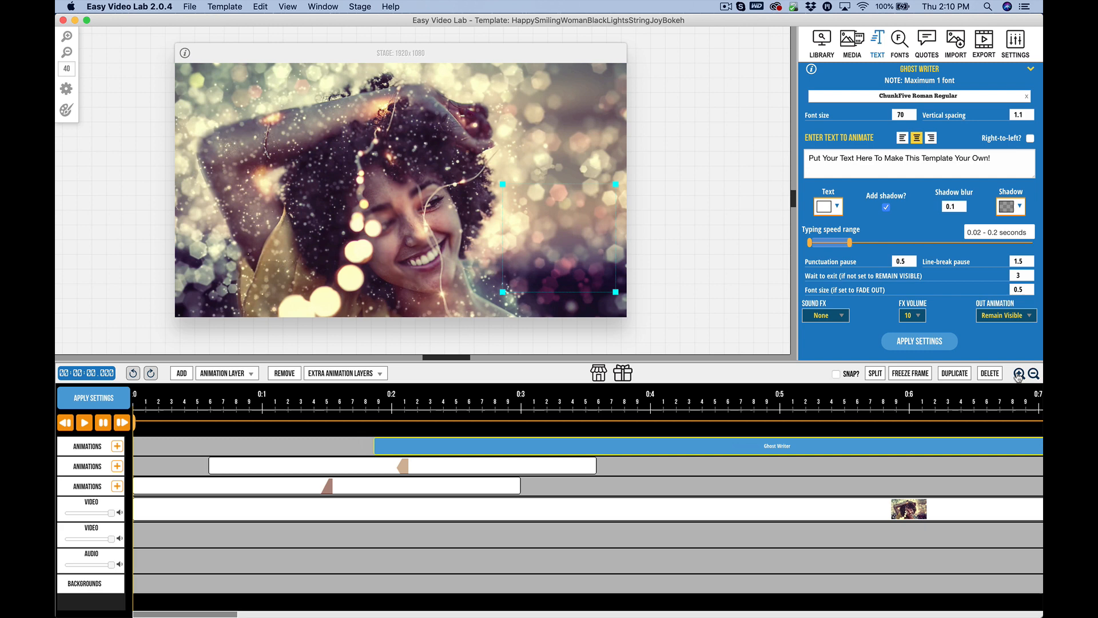
{"action": "left_click", "coordinate": [1034, 373]}
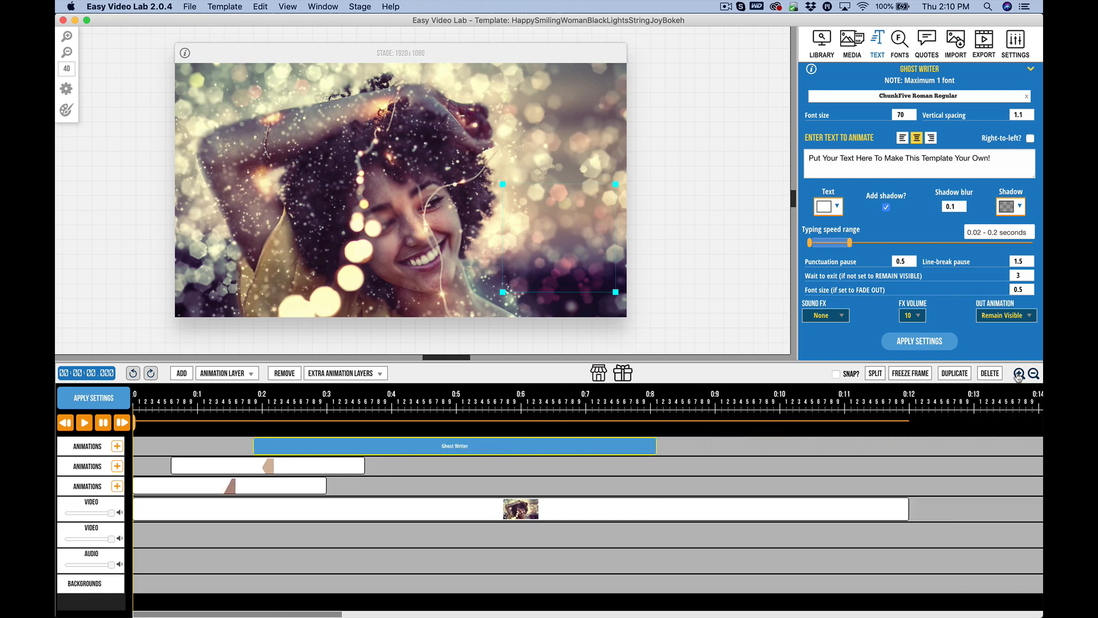
{"action": "left_click", "coordinate": [1019, 373]}
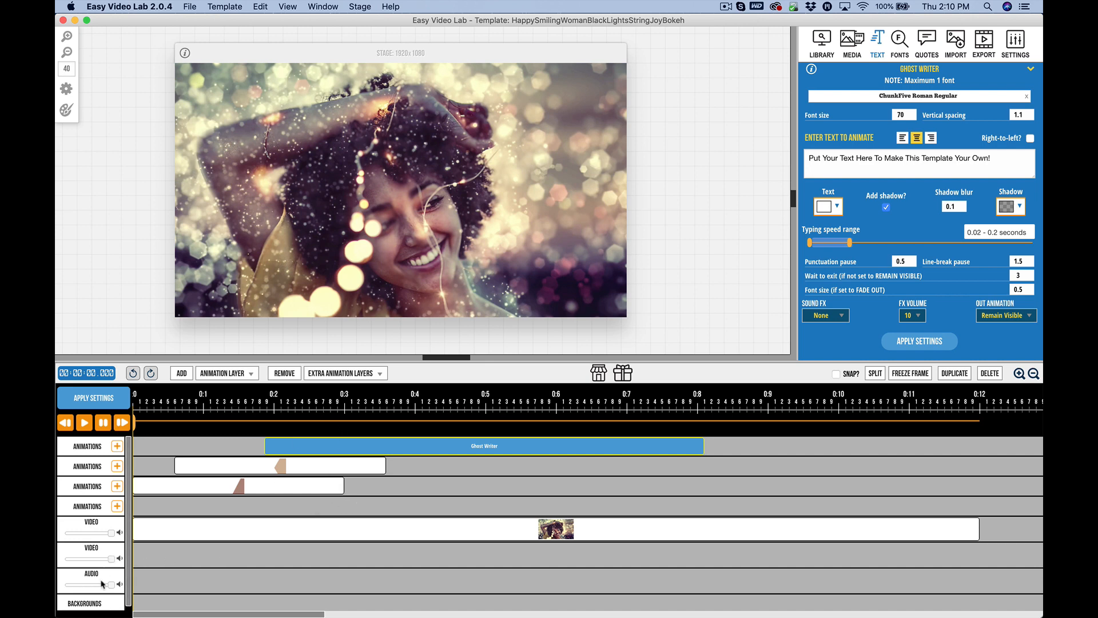
{"action": "left_click", "coordinate": [283, 372]}
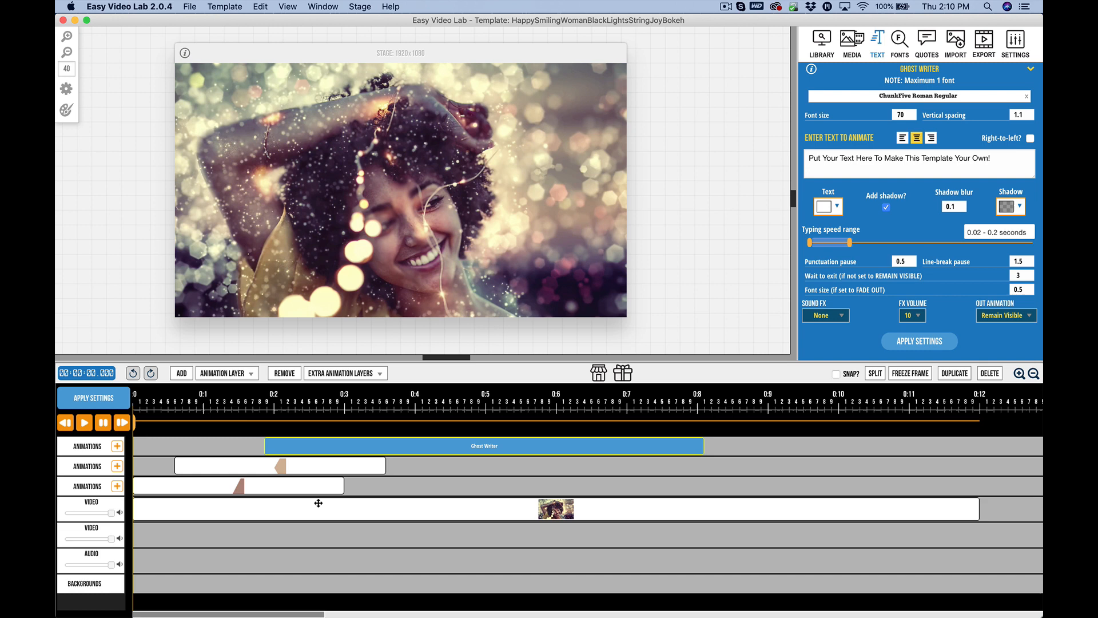
{"action": "mouse_move", "coordinate": [323, 449]}
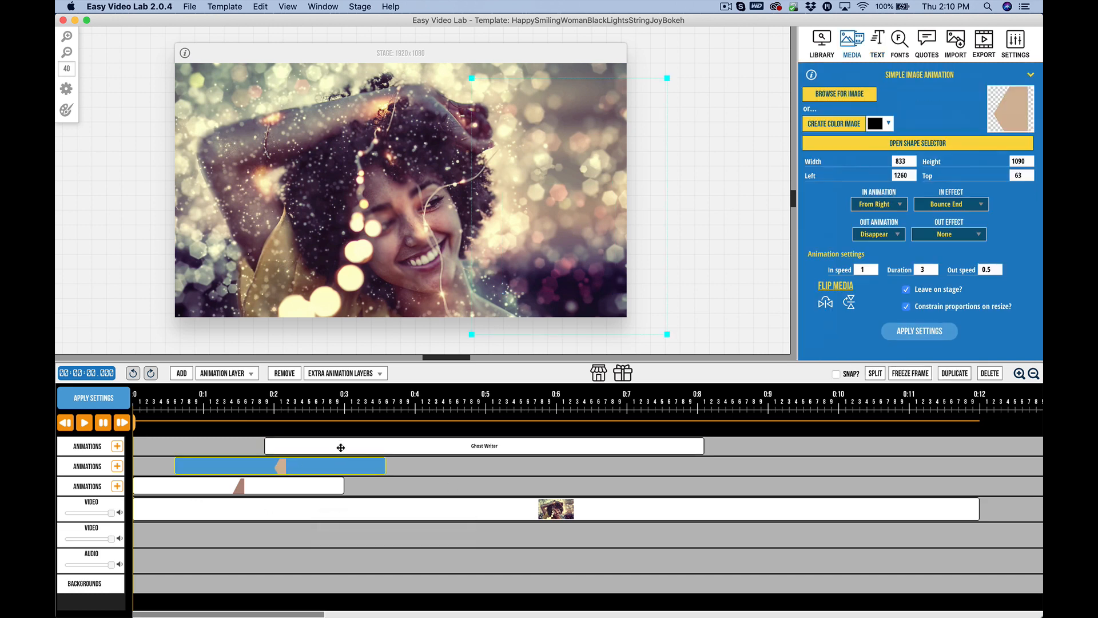
- Switch from the Ghost Writer text to the tan shape's Simple Image Animation settings
{"action": "left_click", "coordinate": [483, 445]}
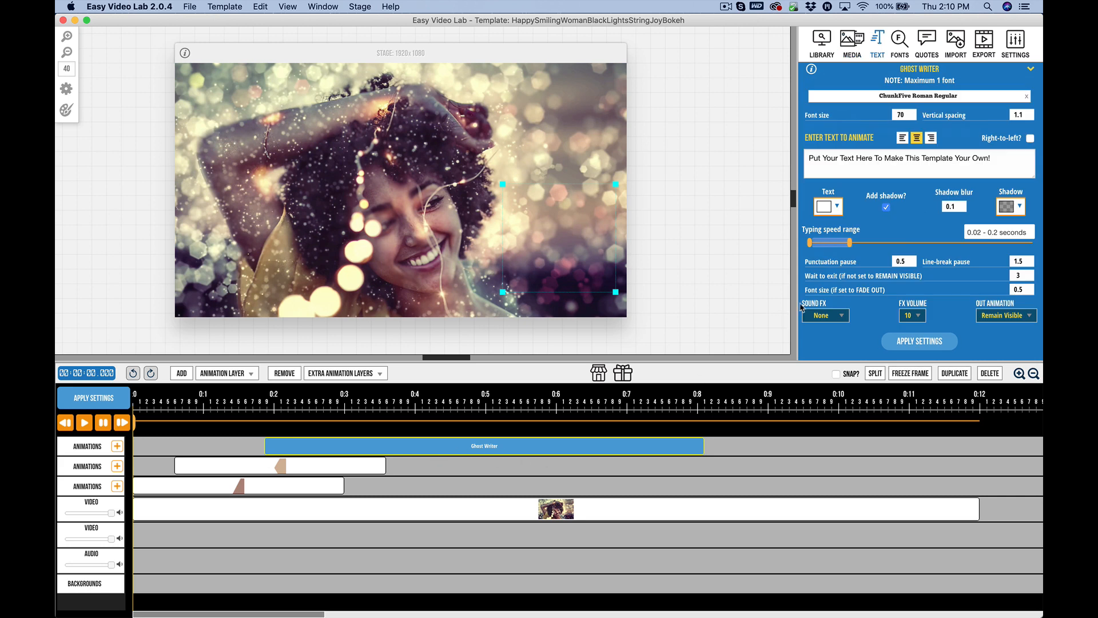
{"action": "mouse_move", "coordinate": [374, 465]}
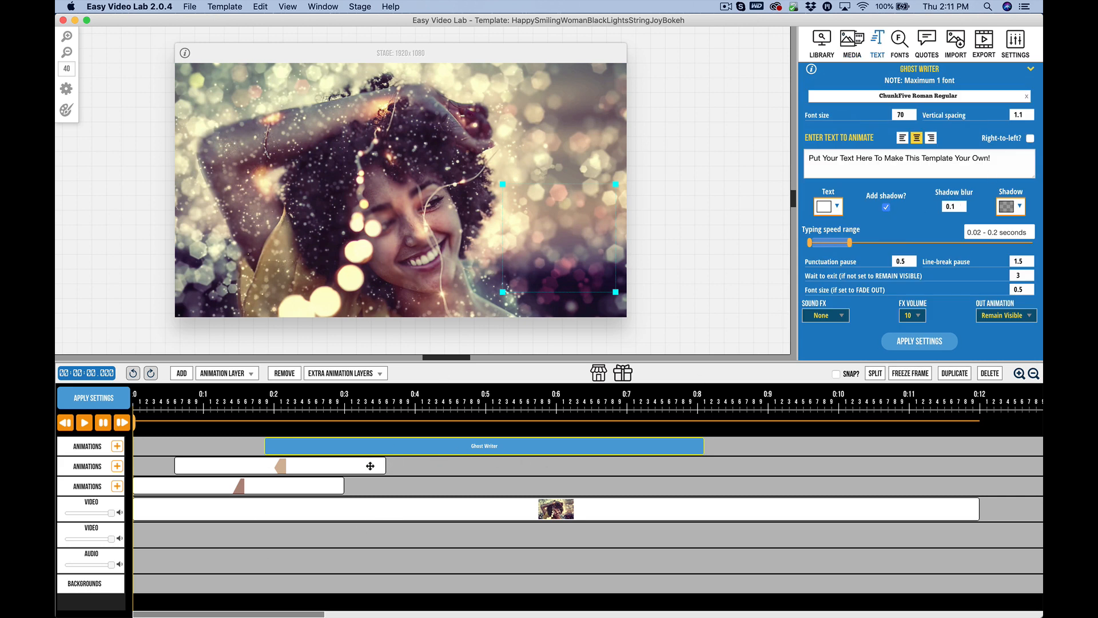
{"action": "mouse_move", "coordinate": [719, 455]}
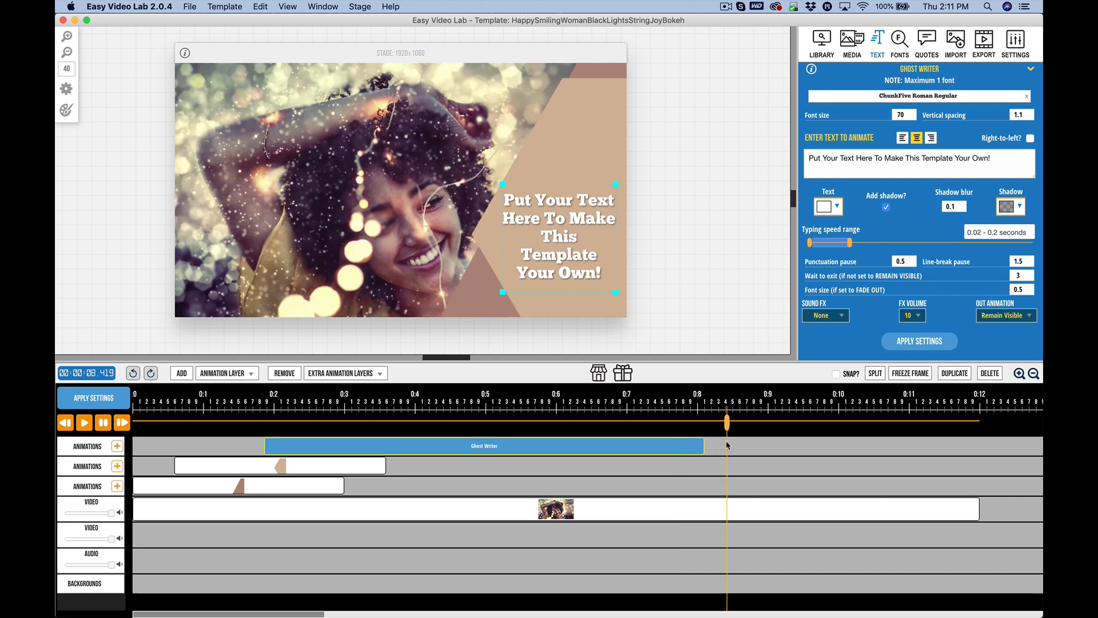
{"action": "mouse_move", "coordinate": [706, 498]}
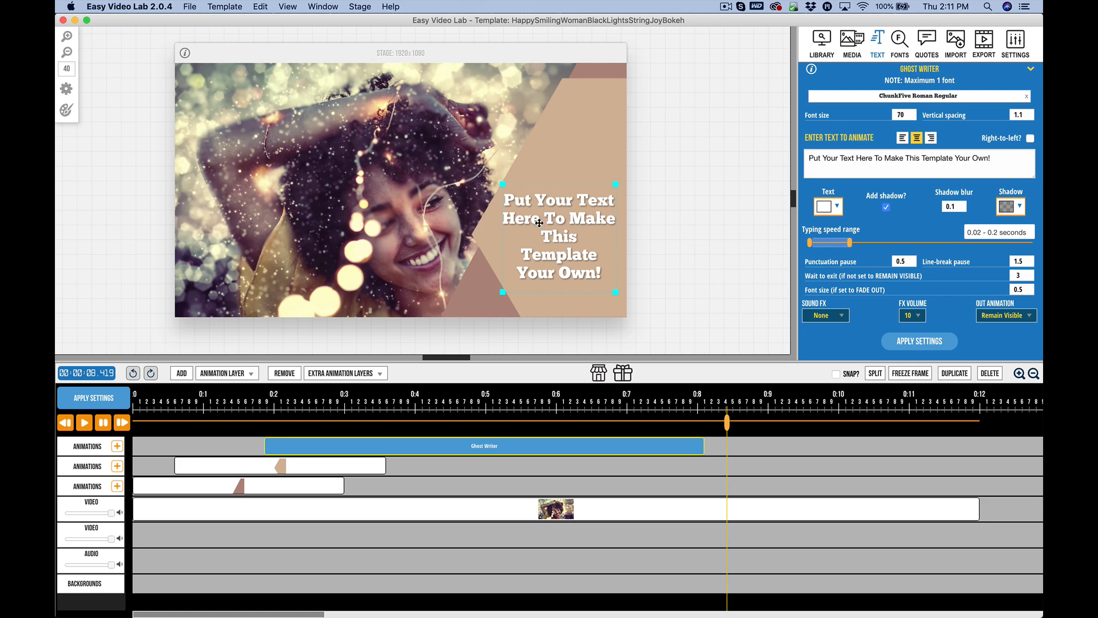
{"action": "mouse_move", "coordinate": [465, 302]}
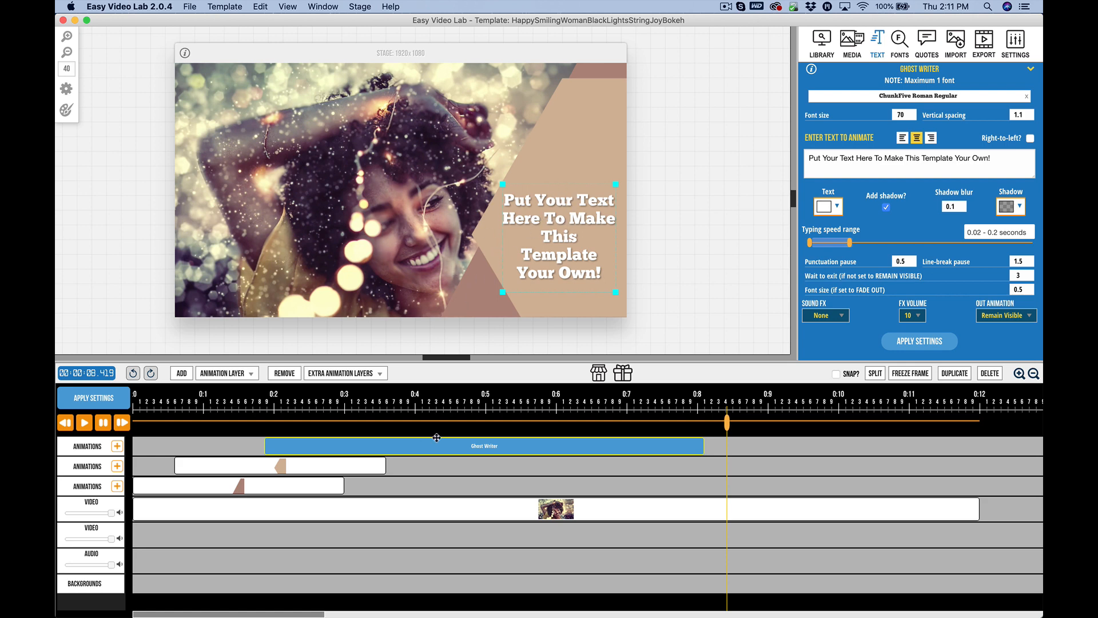
{"action": "mouse_move", "coordinate": [708, 450]}
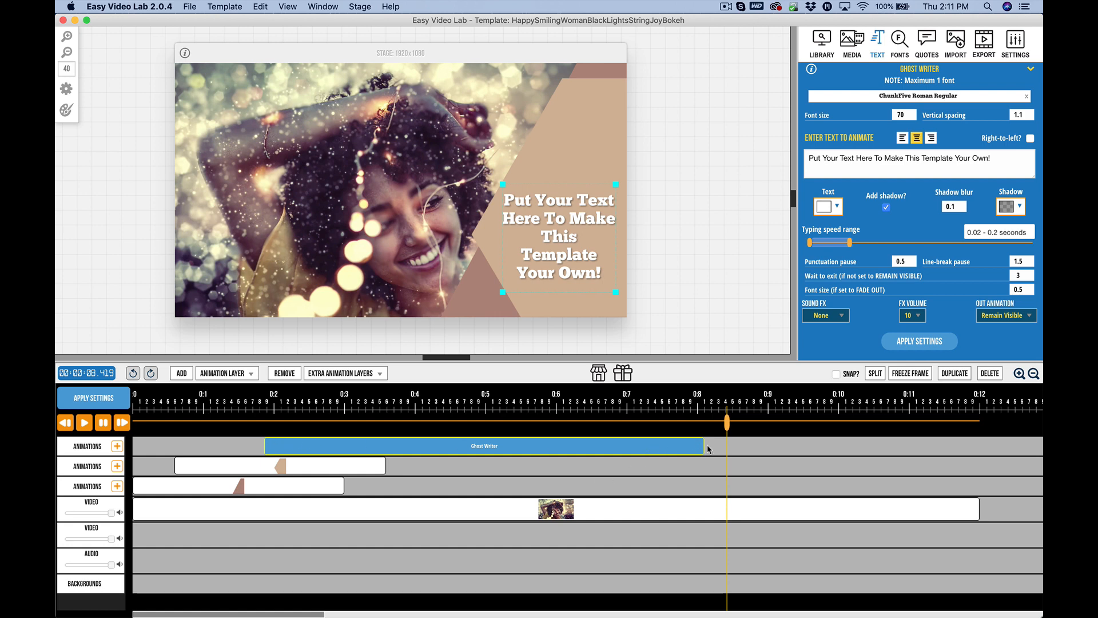
{"action": "mouse_move", "coordinate": [405, 408]}
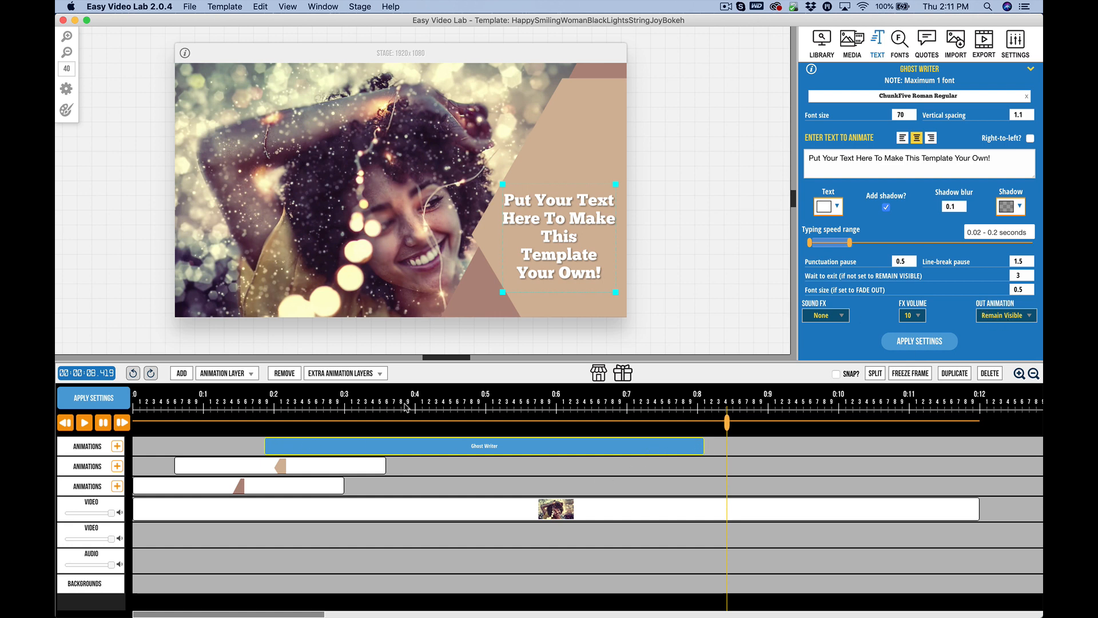
{"action": "left_click", "coordinate": [279, 465]}
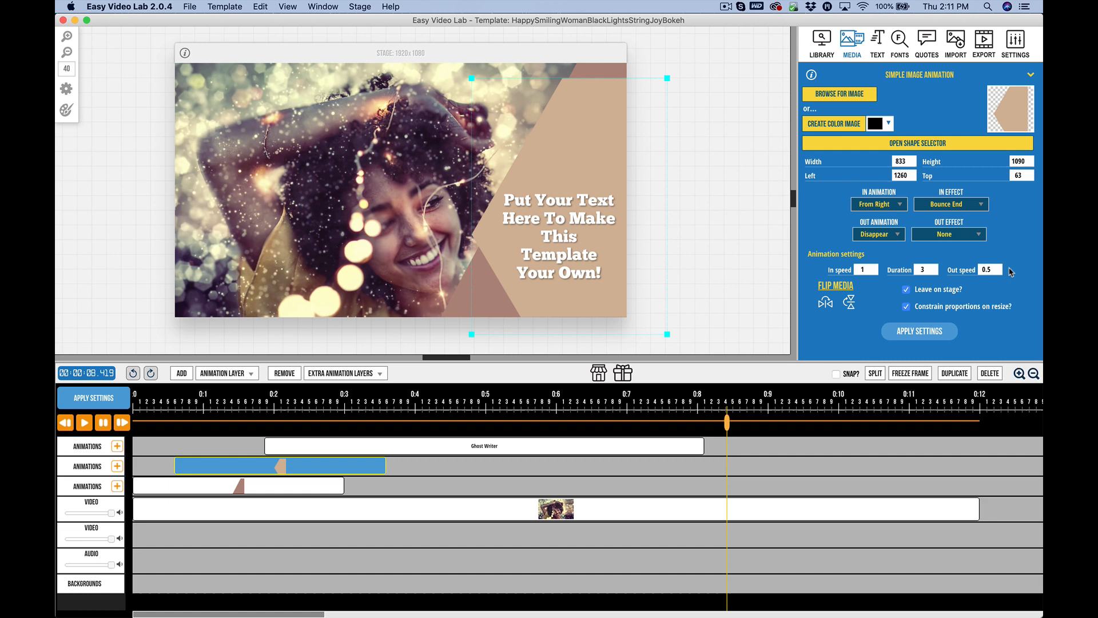
{"action": "mouse_move", "coordinate": [937, 297]}
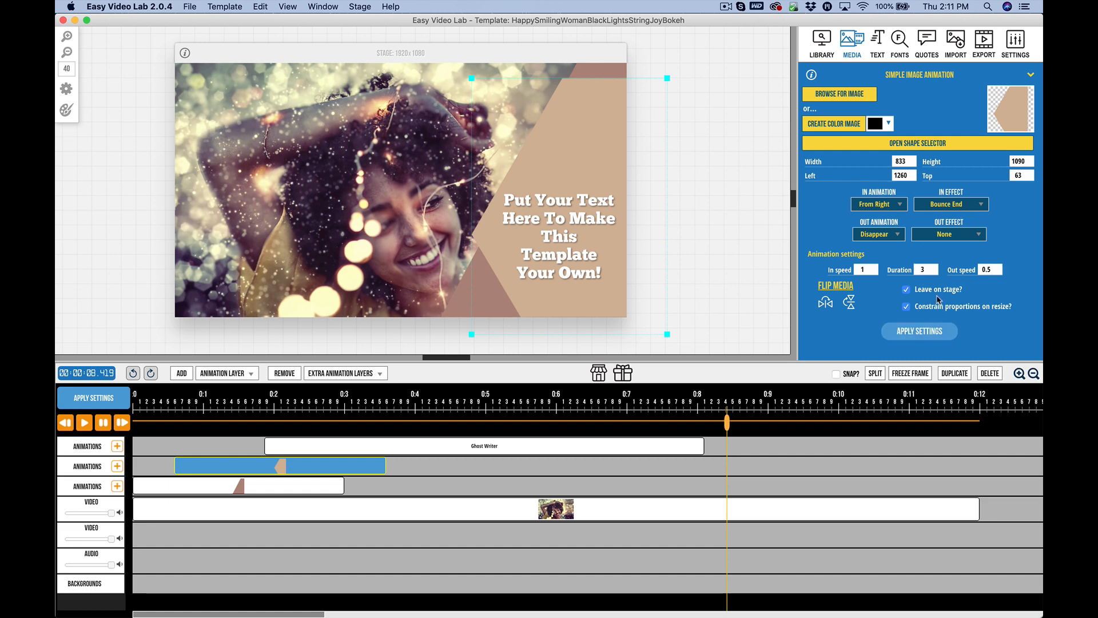
- Select the background clip on the Video track with the playhead near 00:00:05.990
{"action": "left_click", "coordinate": [556, 508]}
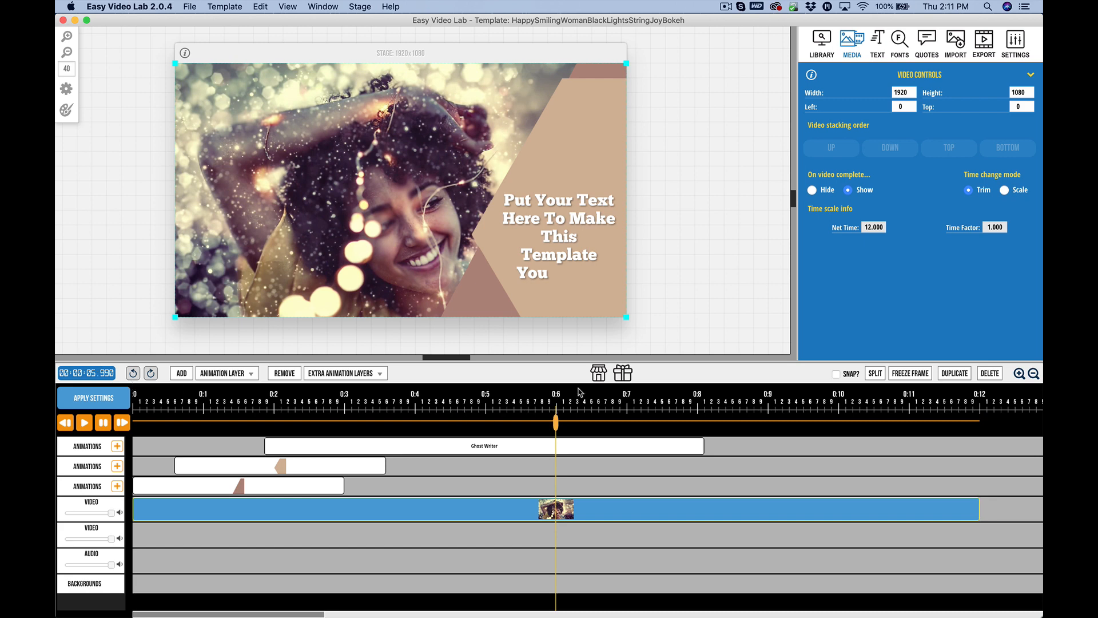
{"action": "mouse_move", "coordinate": [314, 480]}
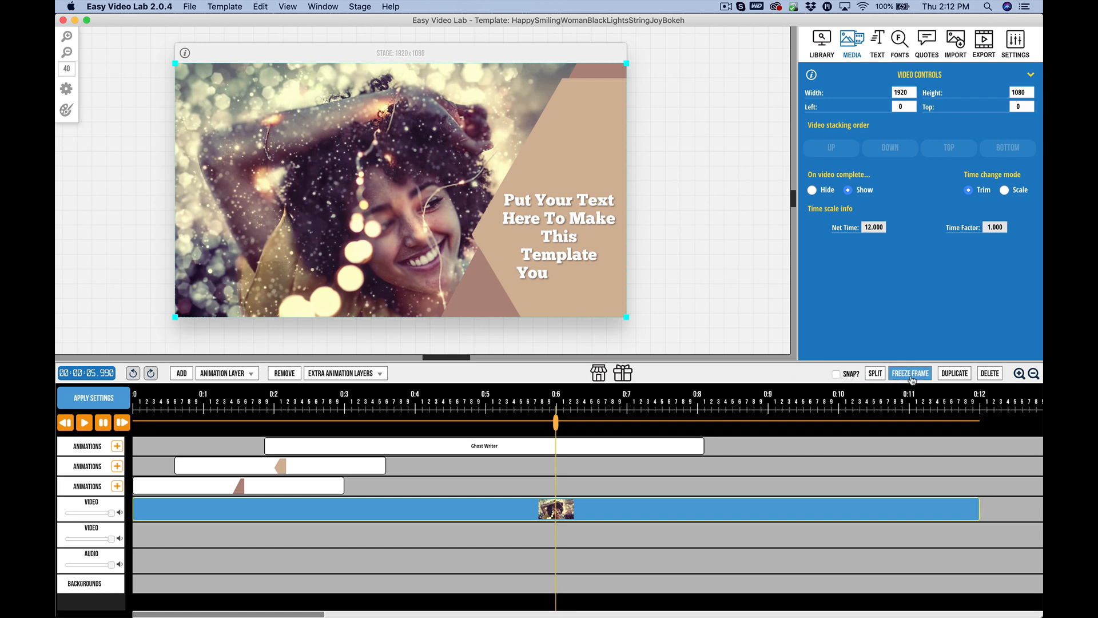
{"action": "mouse_move", "coordinate": [989, 373]}
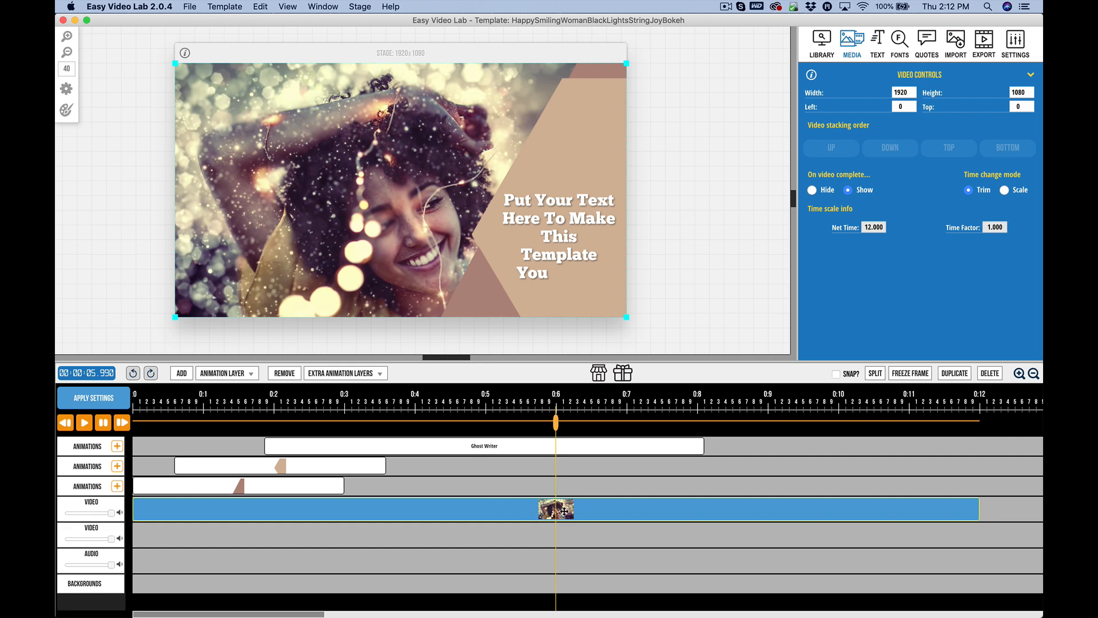
- Split the selected background video clip at the 6-second playhead position
{"action": "left_click", "coordinate": [874, 372]}
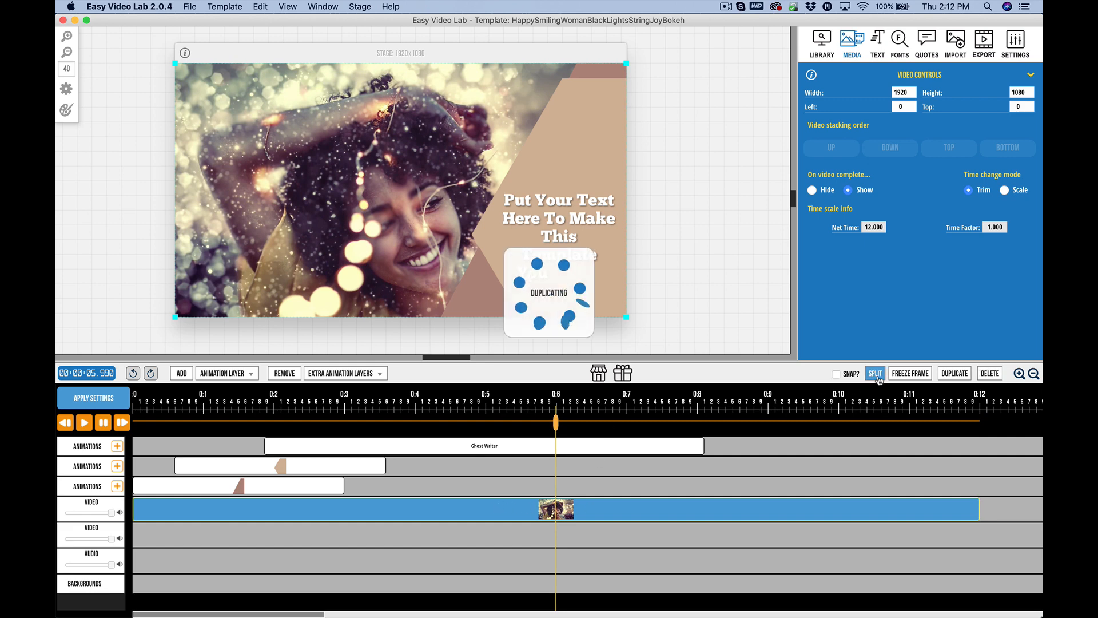
{"action": "left_click", "coordinate": [874, 373]}
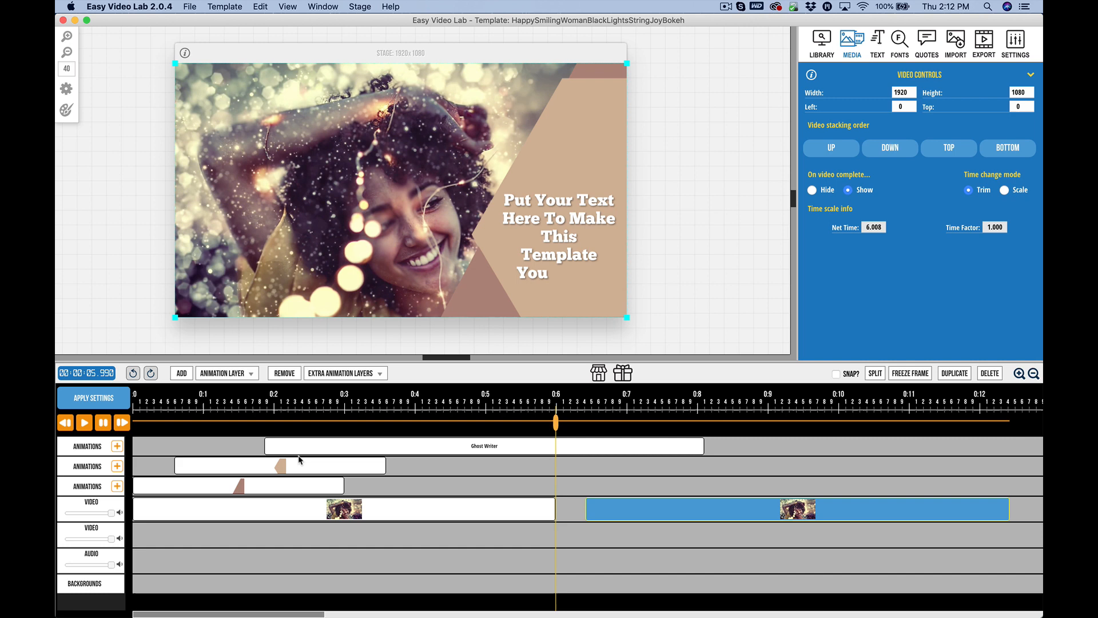
{"action": "mouse_move", "coordinate": [607, 449]}
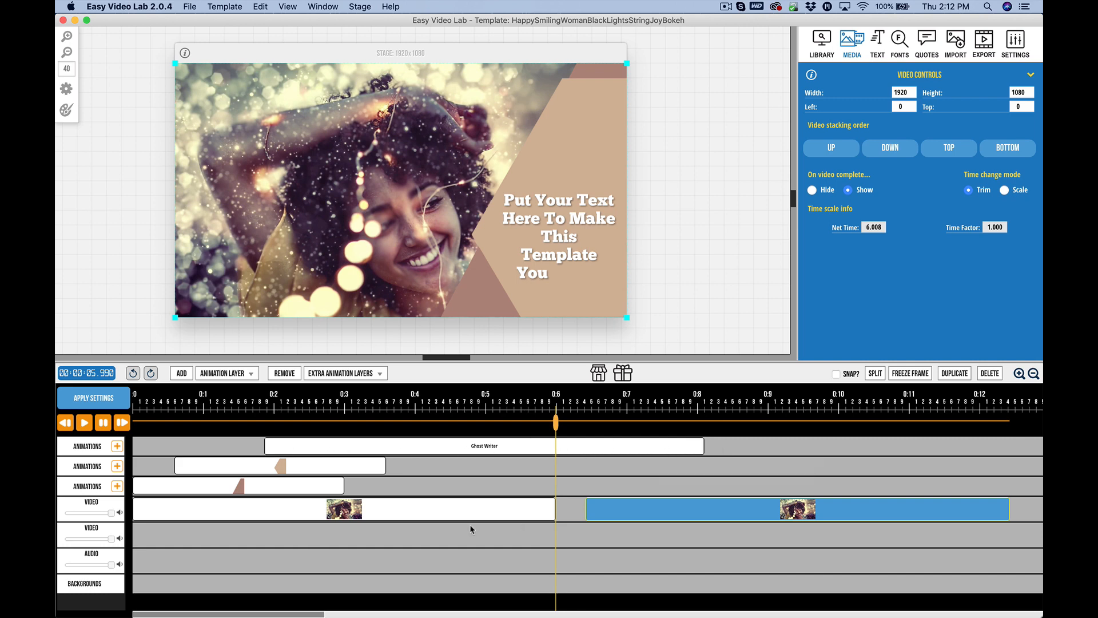
{"action": "mouse_move", "coordinate": [586, 530]}
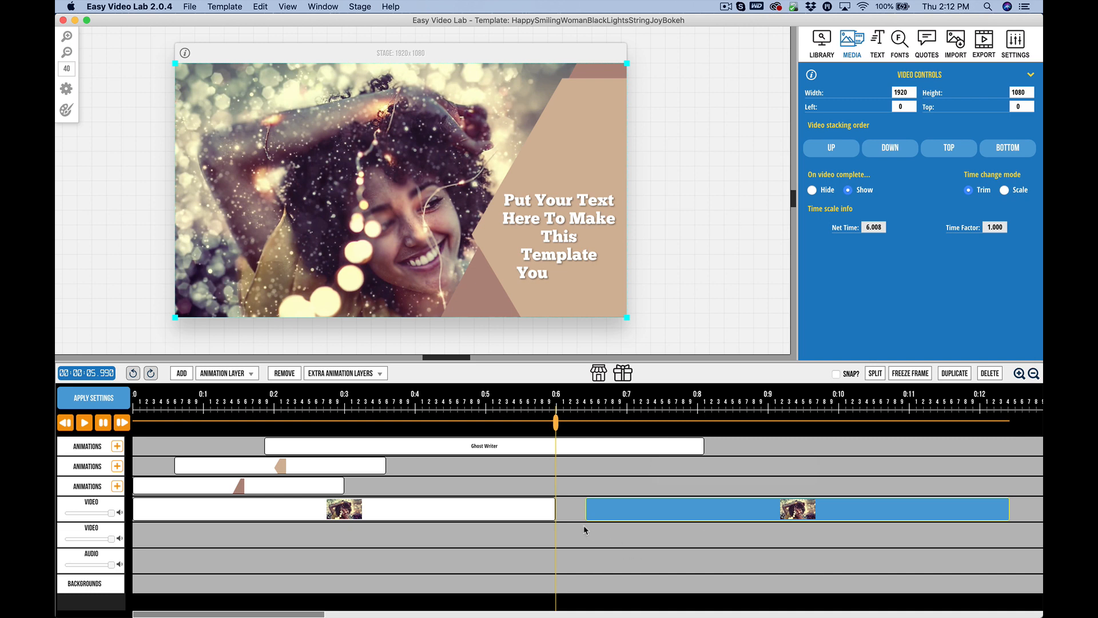
{"action": "mouse_move", "coordinate": [697, 500]}
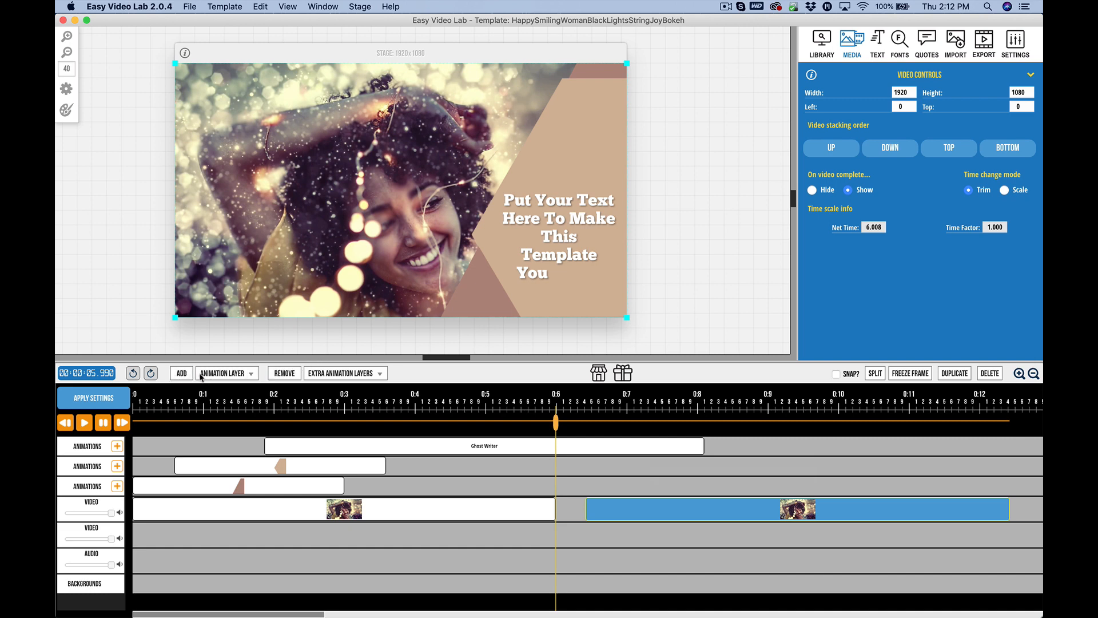
- Add a new Video Layer to the timeline and enable SNAP? for timeline blocks
{"action": "left_click", "coordinate": [251, 373]}
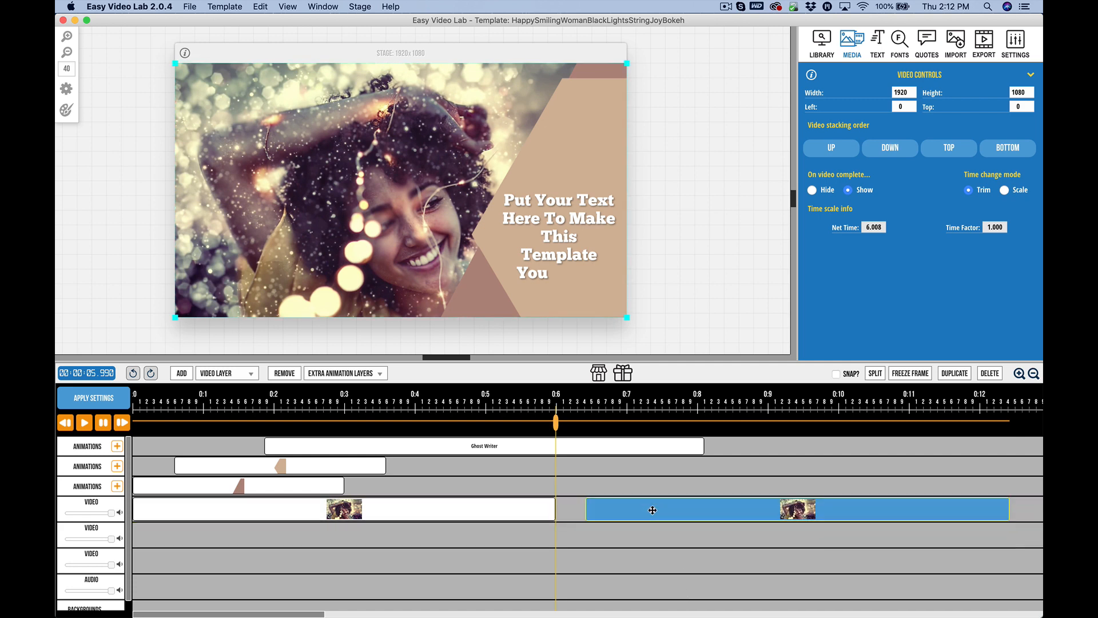
{"action": "left_click", "coordinate": [835, 373]}
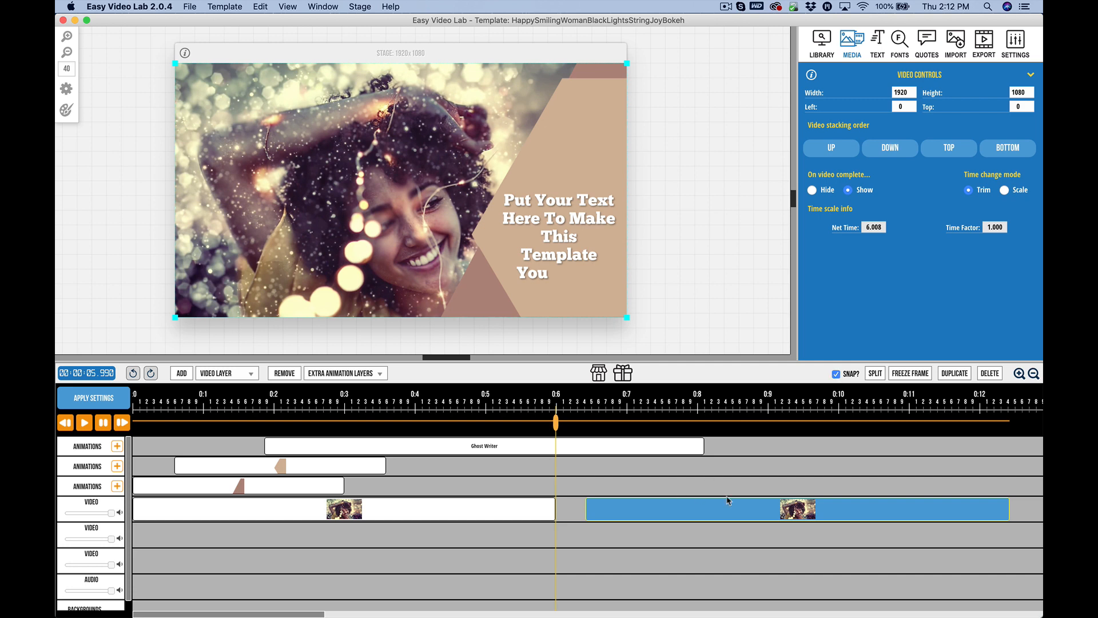
{"action": "mouse_move", "coordinate": [592, 502]}
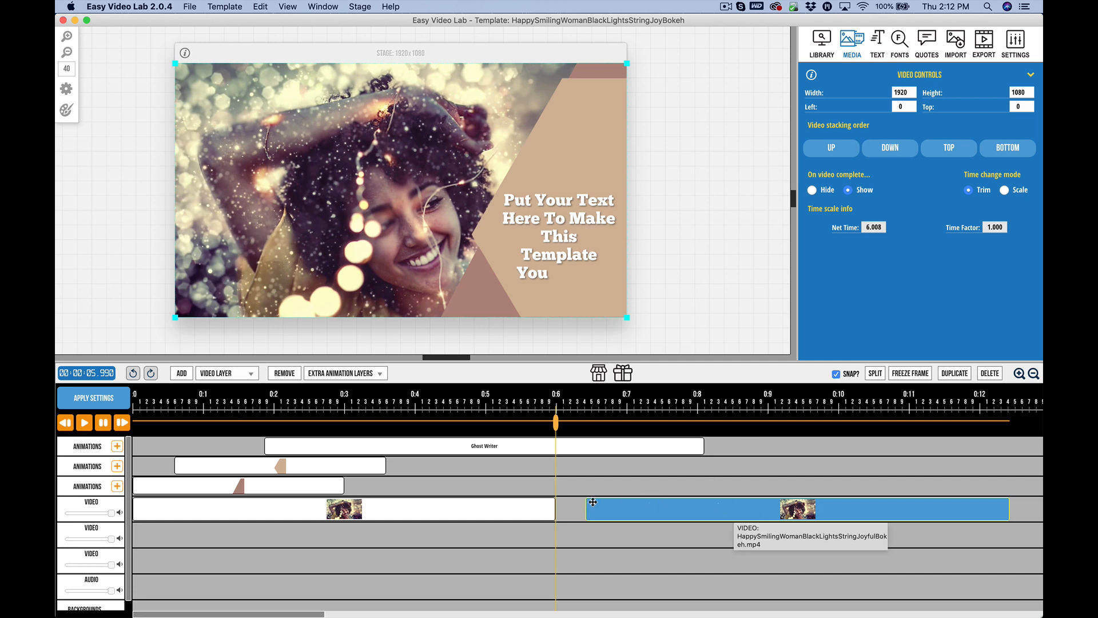
{"action": "mouse_move", "coordinate": [649, 530]}
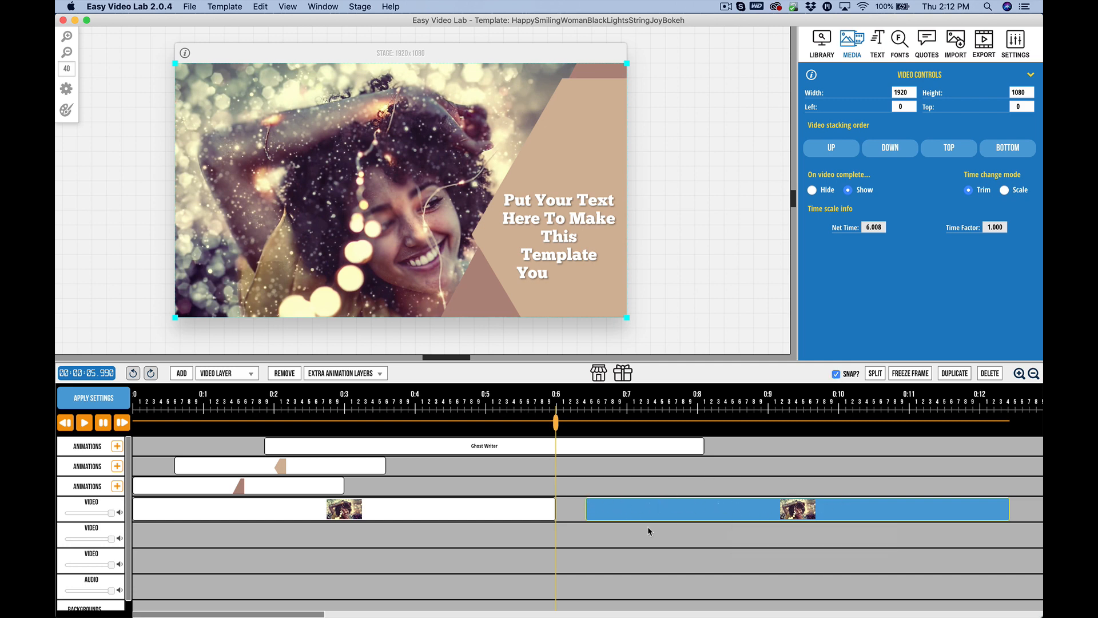
{"action": "mouse_move", "coordinate": [520, 507]}
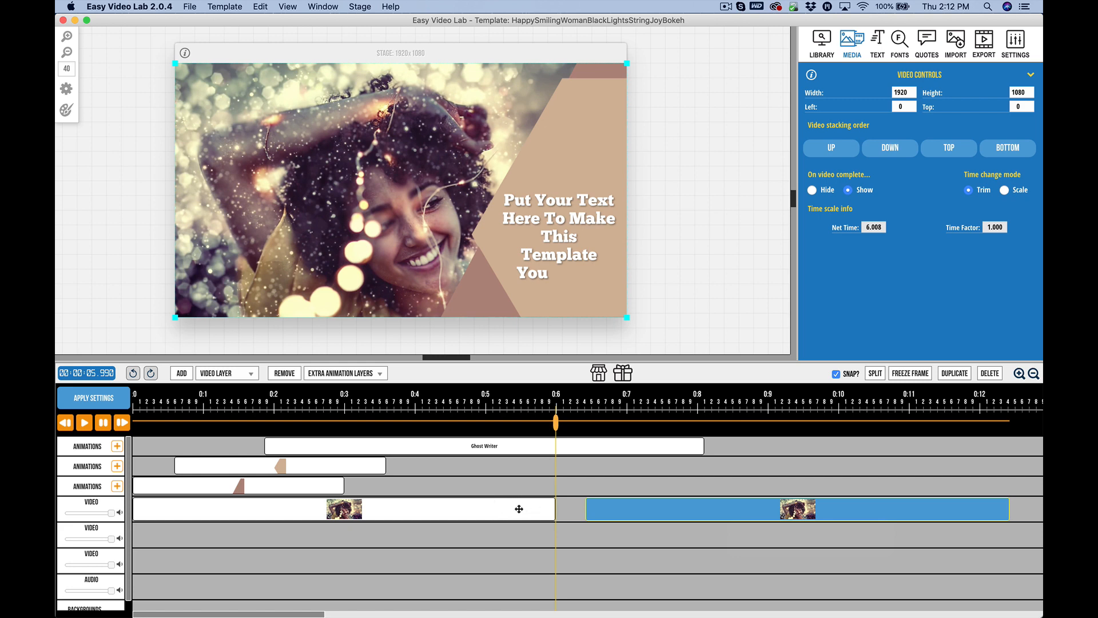
{"action": "mouse_move", "coordinate": [1031, 516]}
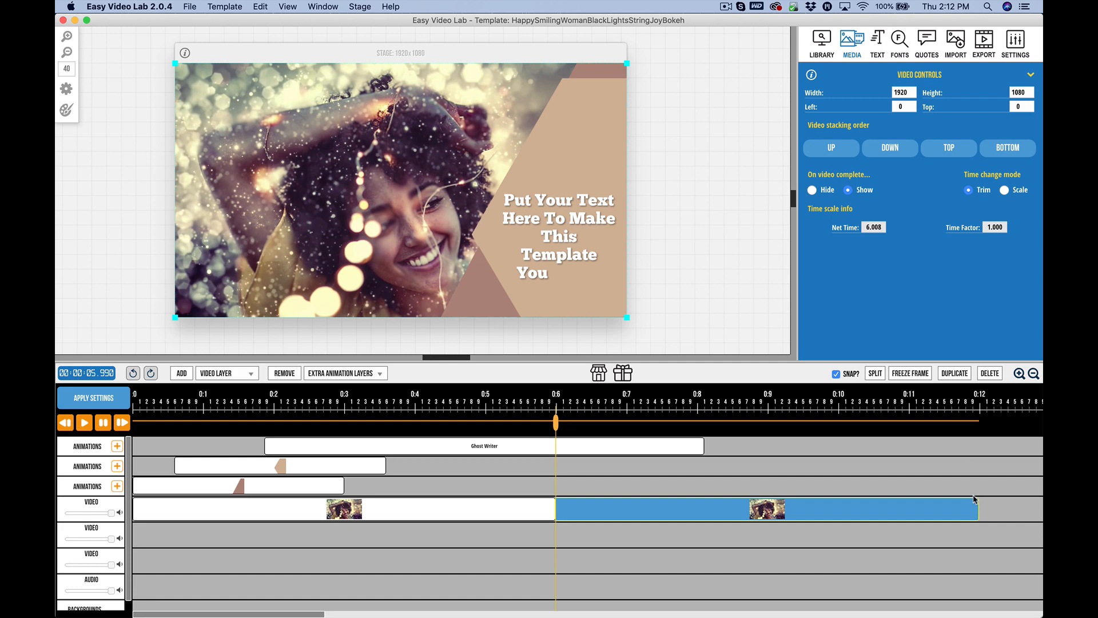
{"action": "mouse_move", "coordinate": [970, 513]}
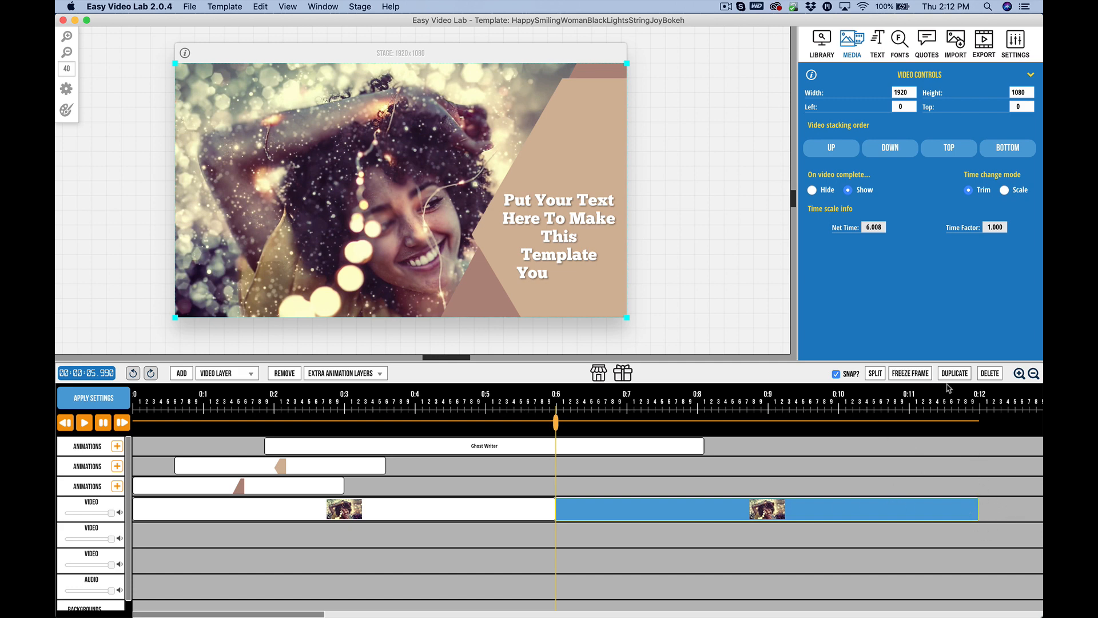
{"action": "mouse_move", "coordinate": [1002, 508]}
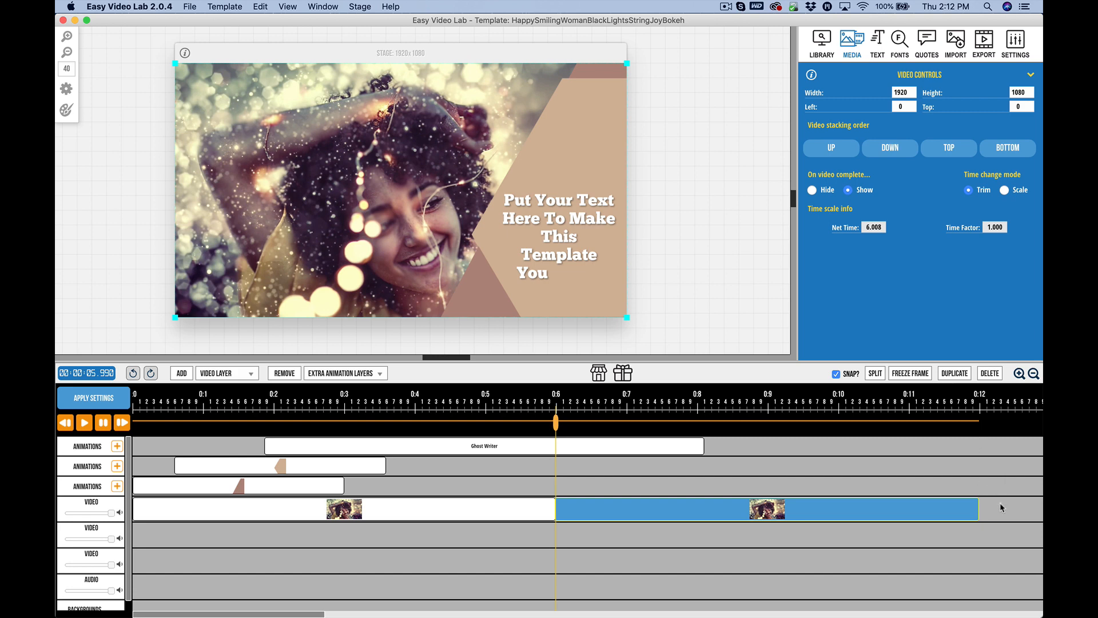
{"action": "mouse_move", "coordinate": [448, 354]}
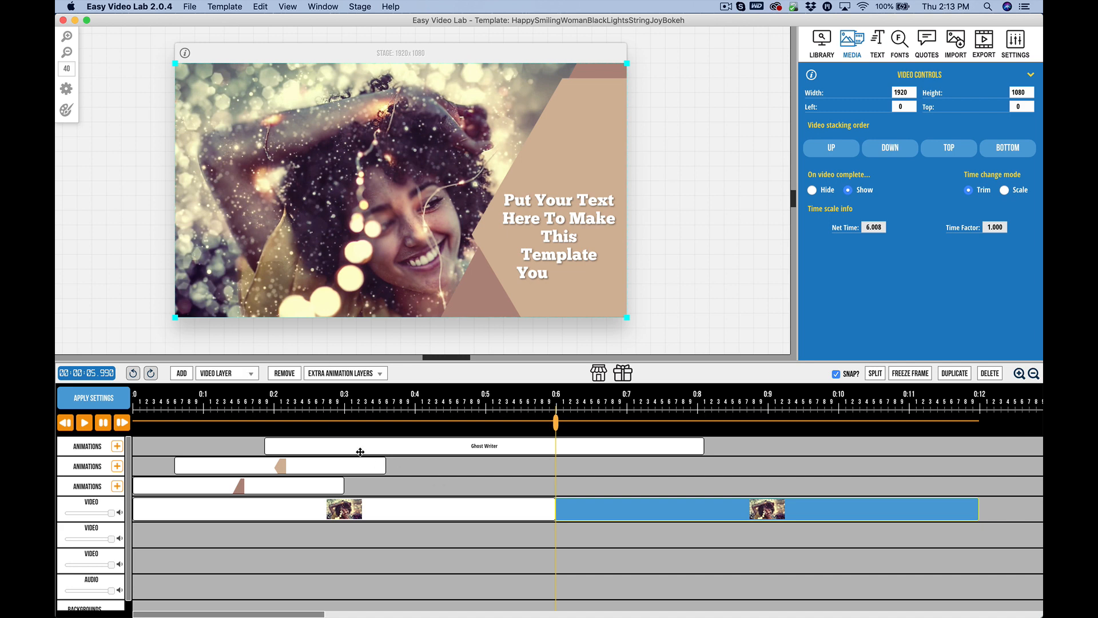
- Select the Ghost Writer block, review its Stacking Order panel, then hide it
{"action": "left_click", "coordinate": [483, 446]}
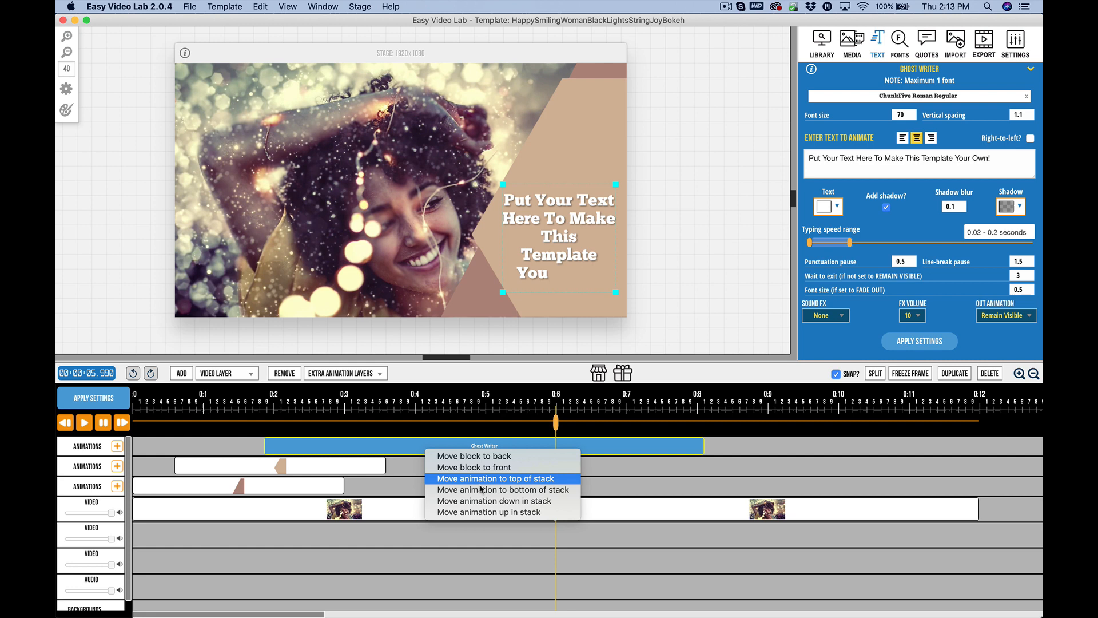
{"action": "mouse_move", "coordinate": [479, 488]}
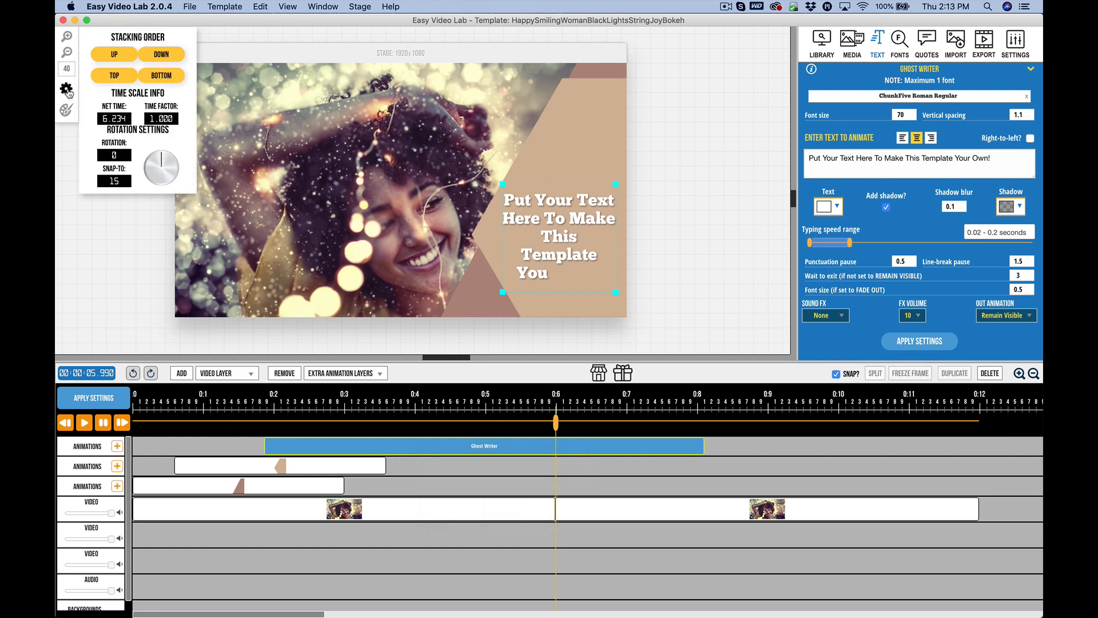
{"action": "left_click", "coordinate": [162, 55]}
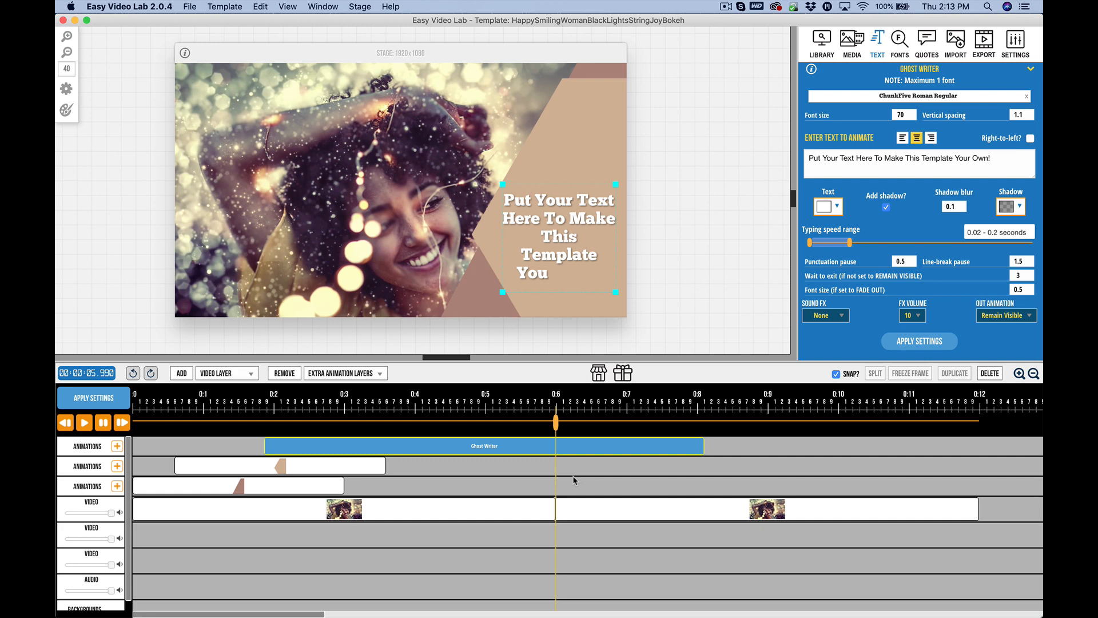
{"action": "mouse_move", "coordinate": [388, 491]}
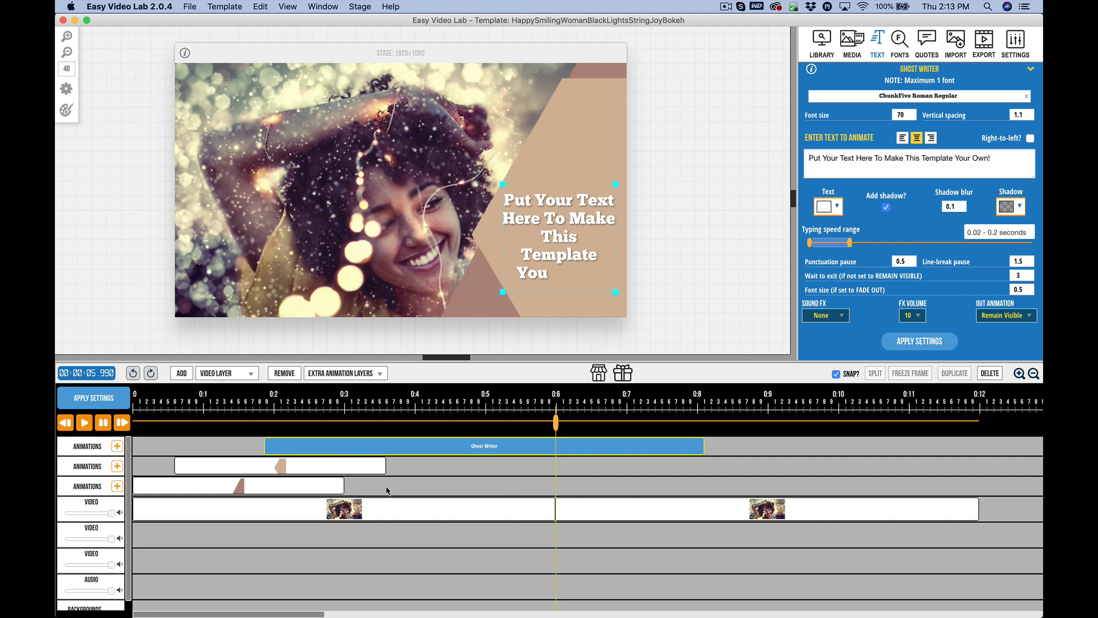
{"action": "mouse_move", "coordinate": [569, 504]}
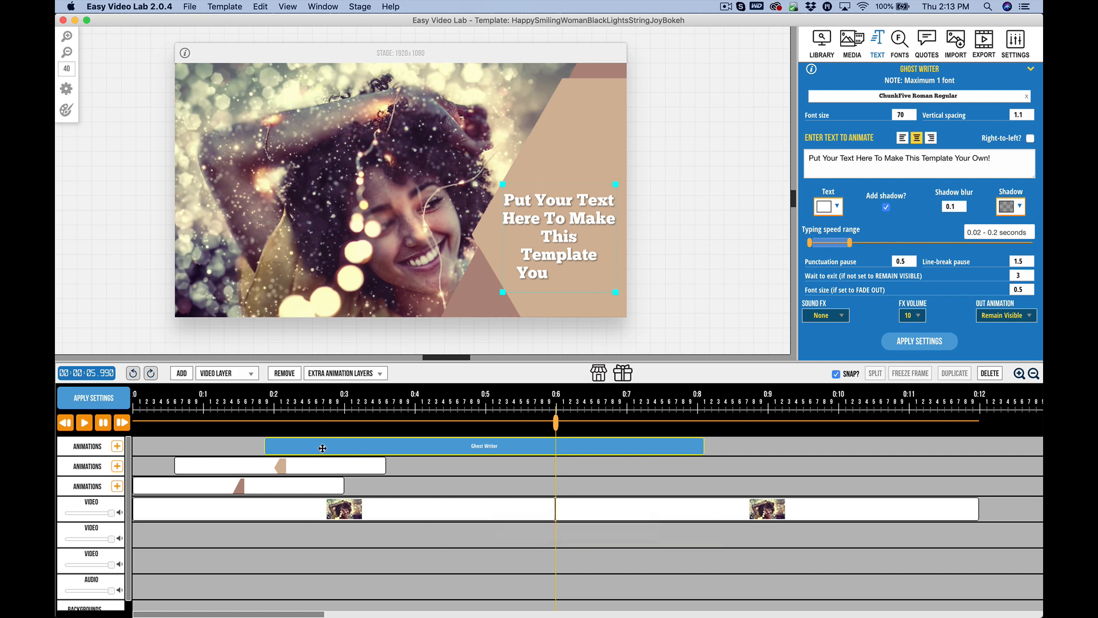
{"action": "mouse_move", "coordinate": [321, 446]}
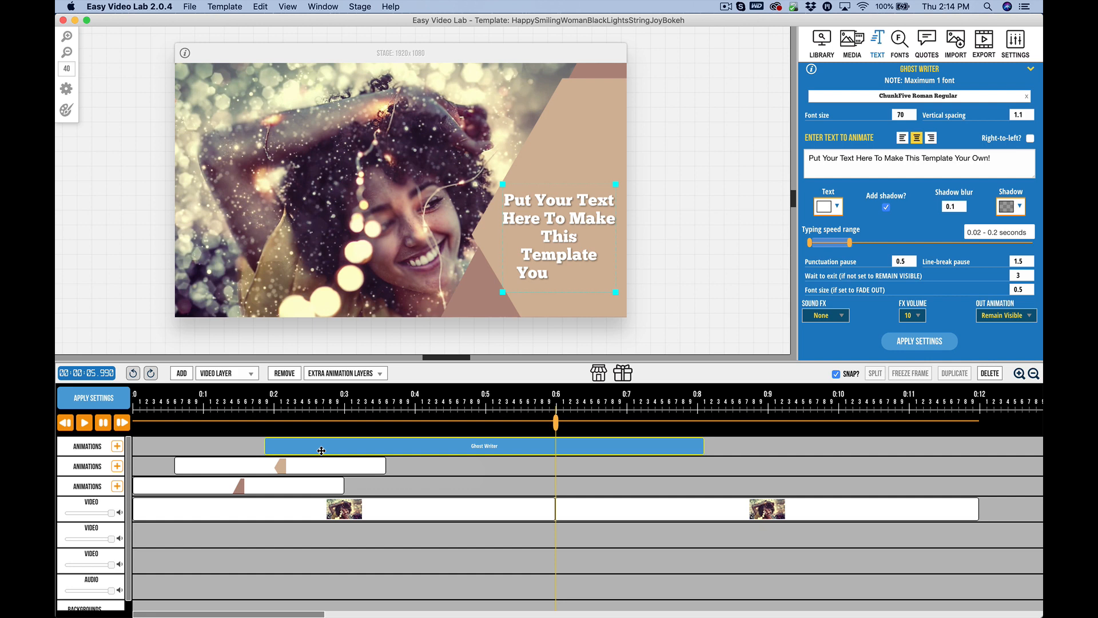
{"action": "mouse_move", "coordinate": [370, 473]}
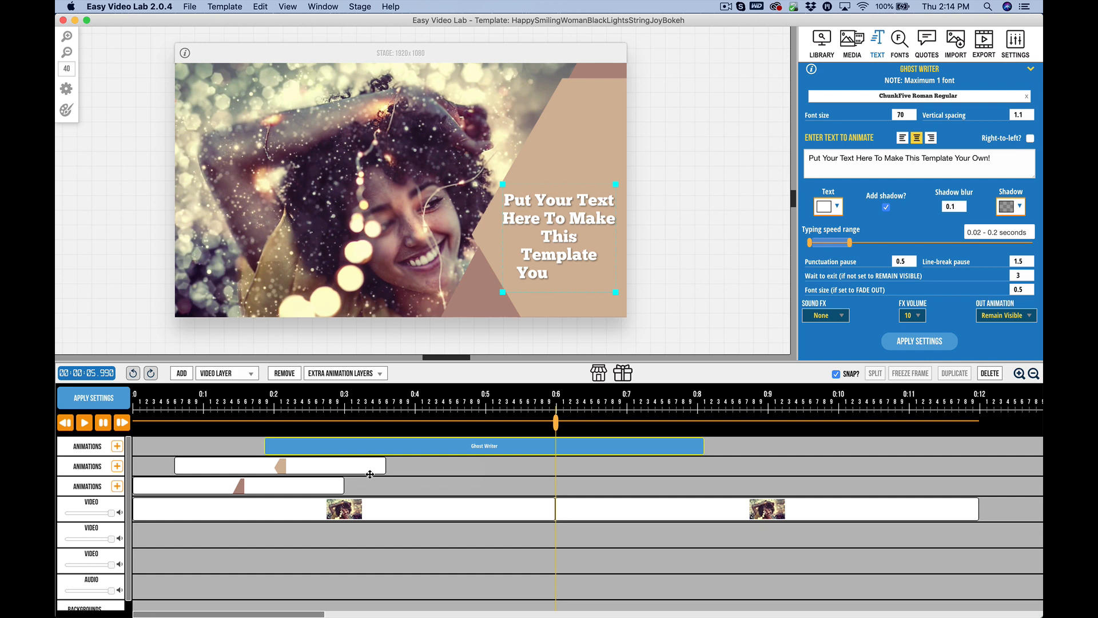
{"action": "mouse_move", "coordinate": [409, 498]}
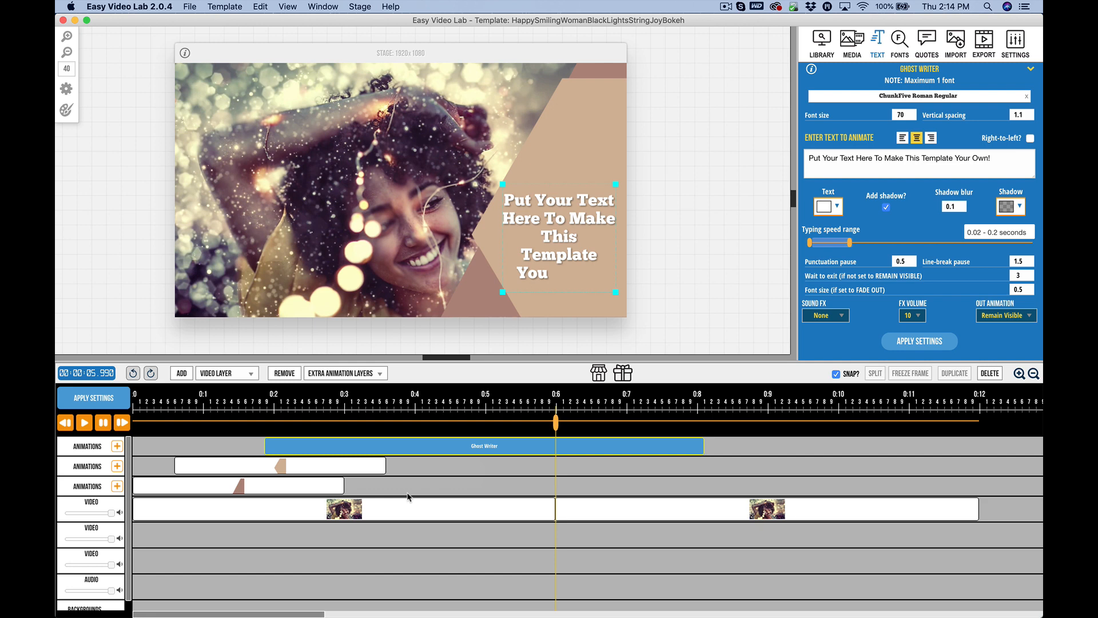